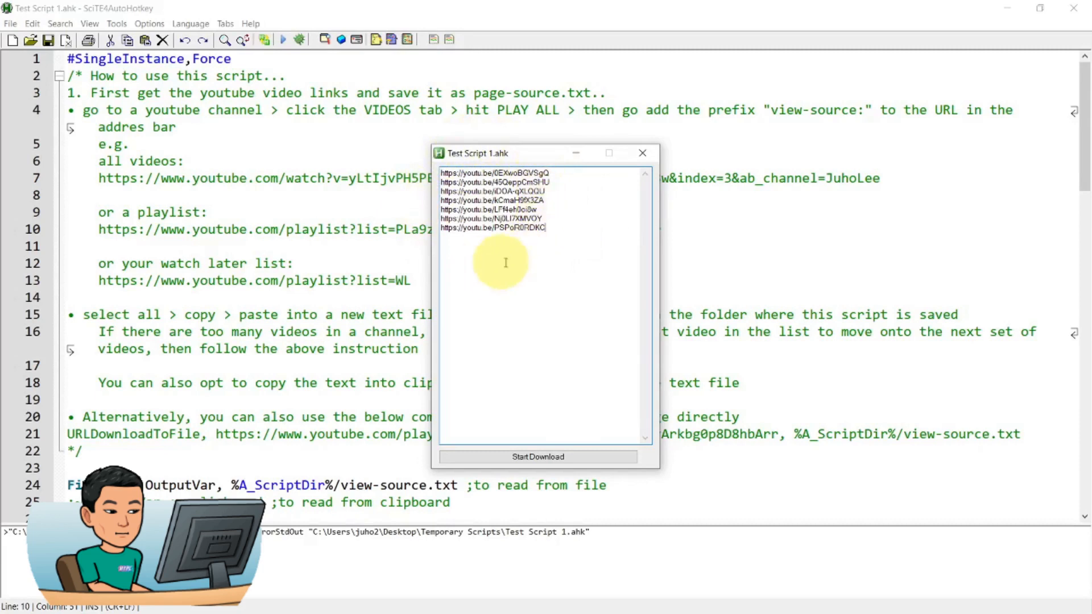
{"action": "mouse_move", "coordinate": [522, 262]}
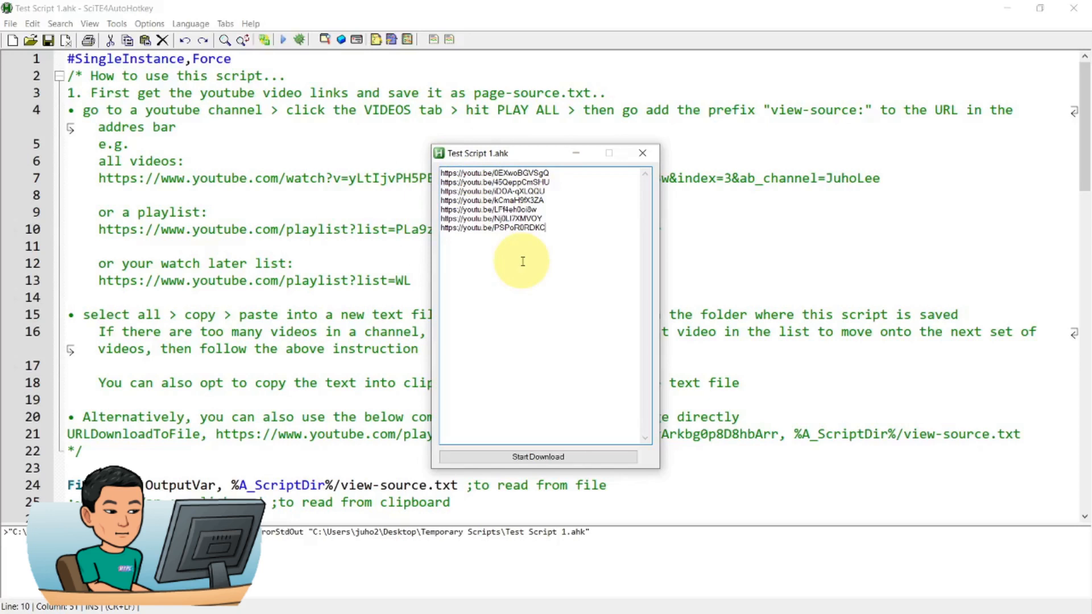
Step: Go to youtube.com, find Juho's AutoHotkey channel and play all its uploads as a playlist
{"action": "left_click", "coordinate": [642, 153]}
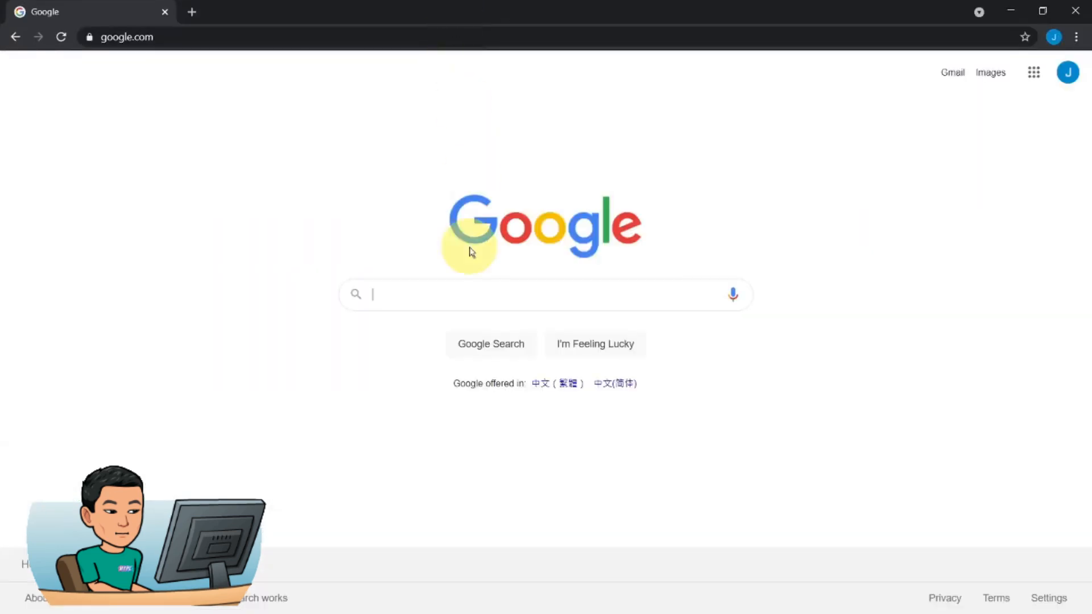
{"action": "type", "text": "youtube.com"}
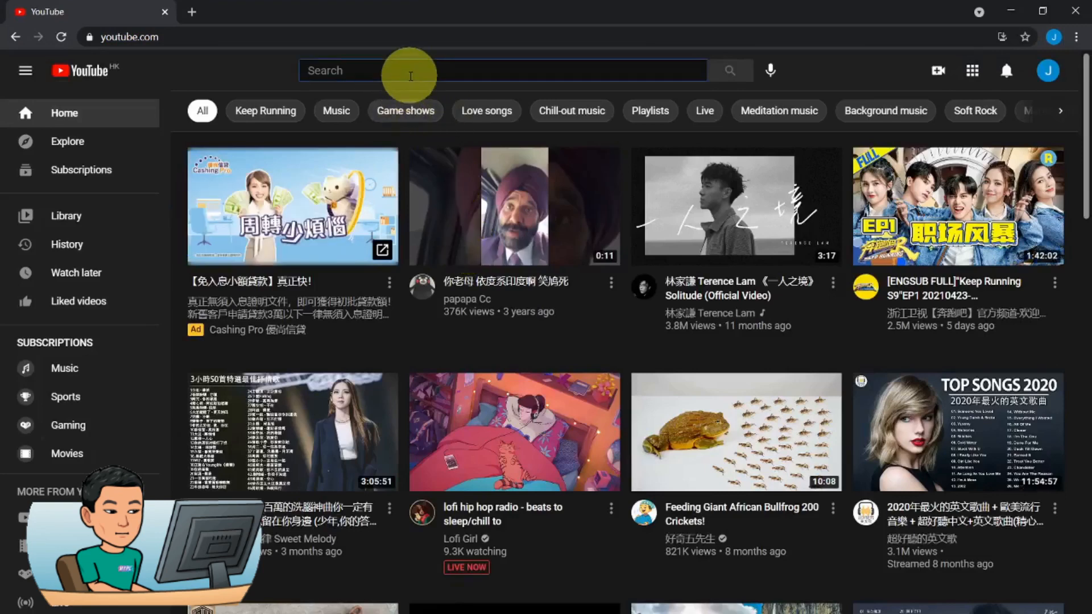
{"action": "type", "text": "juho's autohotkey"}
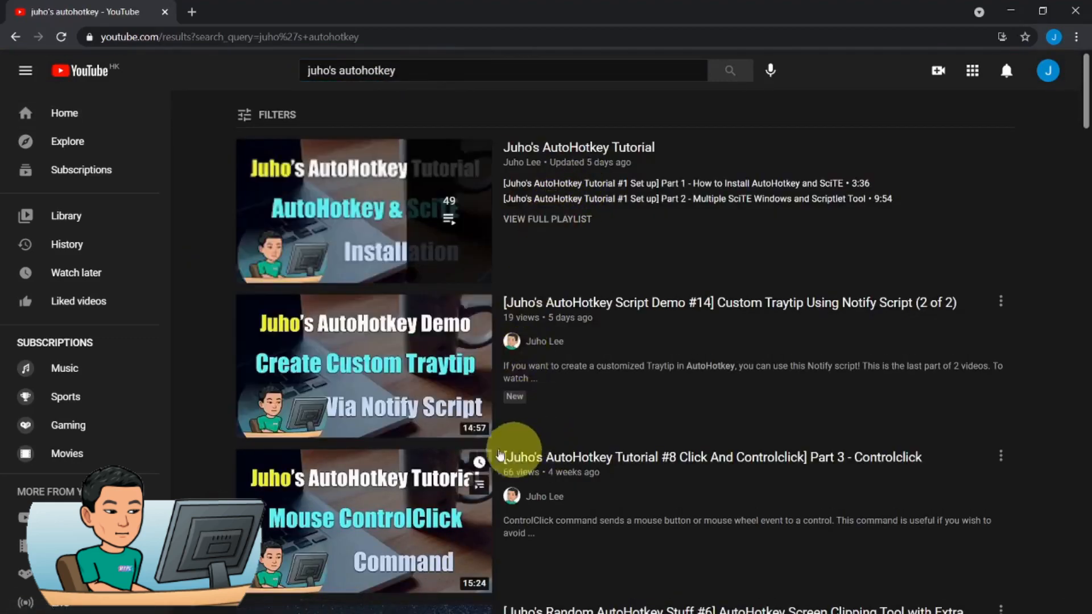
{"action": "left_click", "coordinate": [545, 341]}
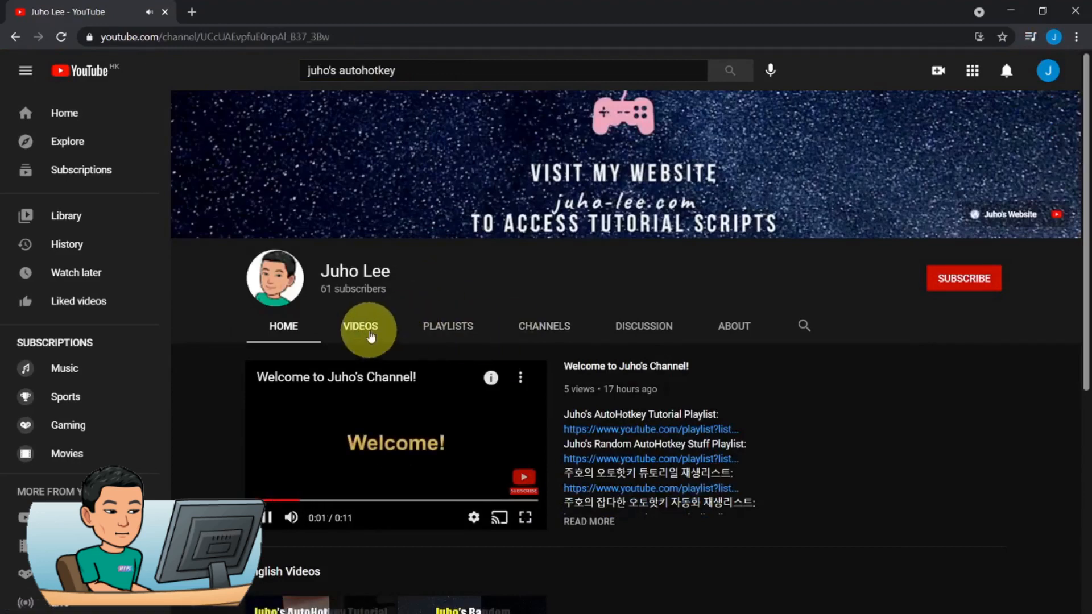
{"action": "left_click", "coordinate": [360, 326]}
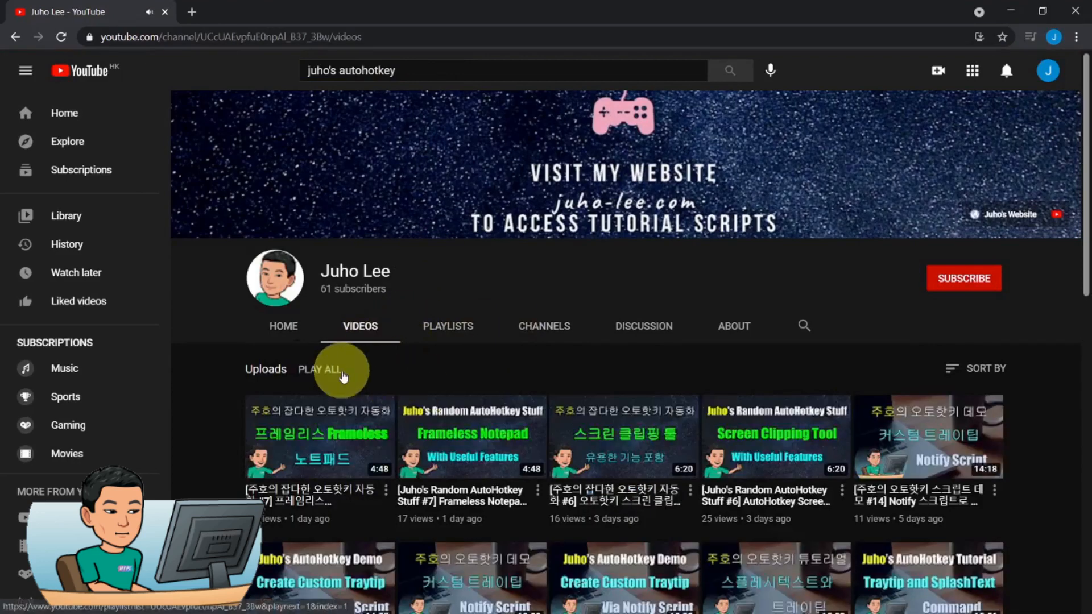
{"action": "left_click", "coordinate": [319, 368]}
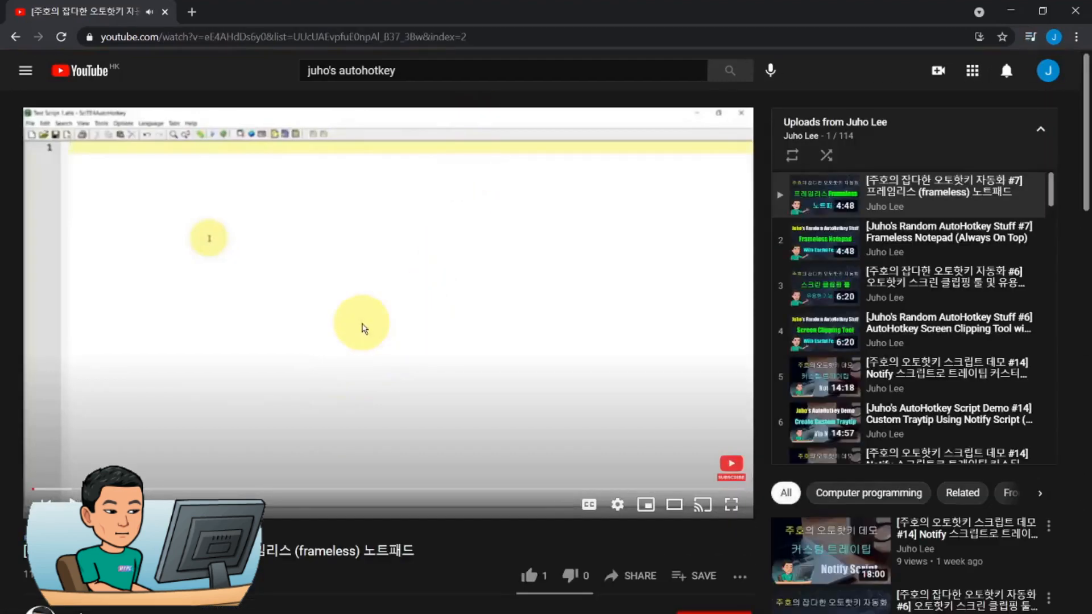
{"action": "mouse_move", "coordinate": [468, 273]}
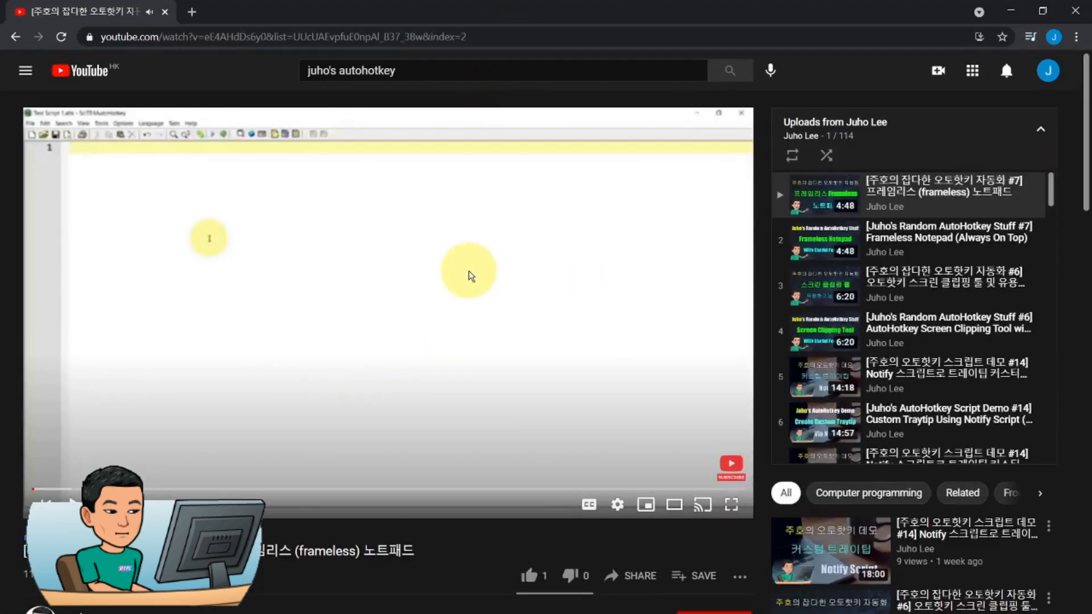
{"action": "left_click", "coordinate": [279, 37]}
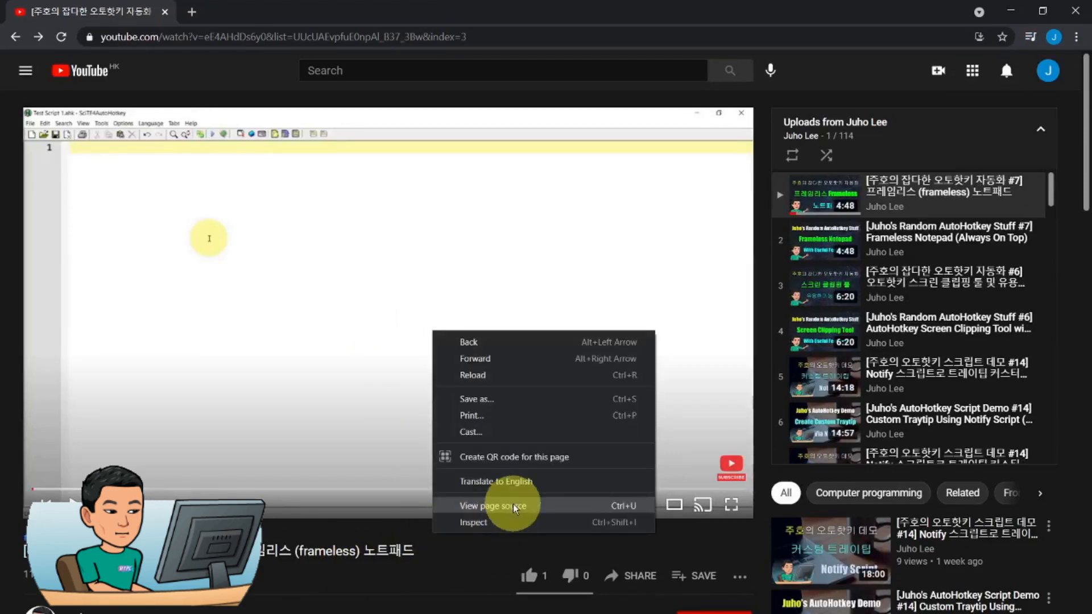
Step: Save the playlist page source as the text file 'view-source' in Temporary Scripts
{"action": "left_click", "coordinate": [493, 506]}
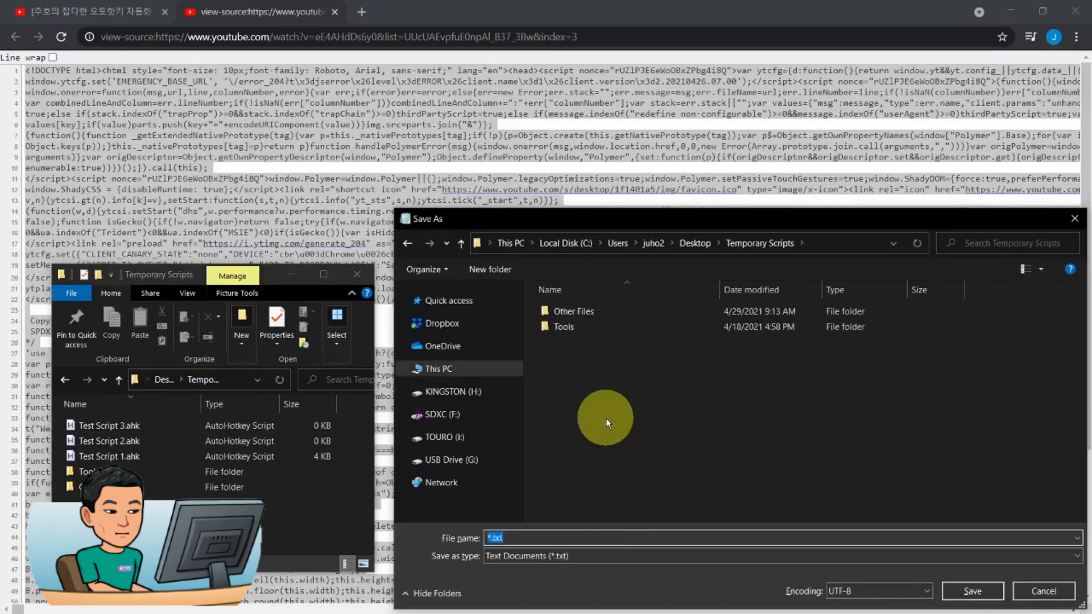
{"action": "type", "text": "view-source"}
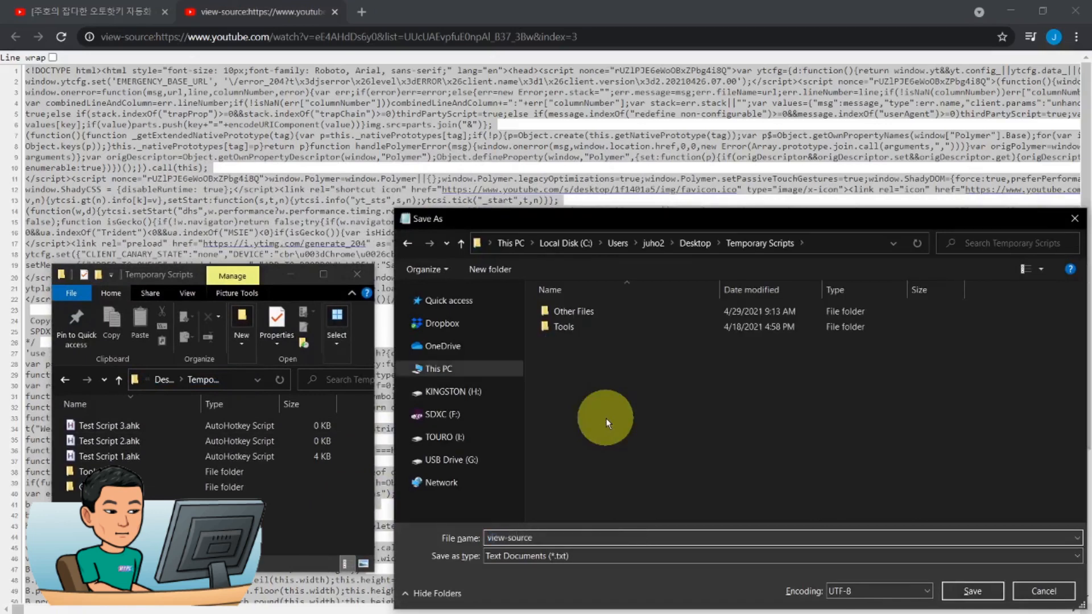
{"action": "left_click", "coordinate": [971, 590]}
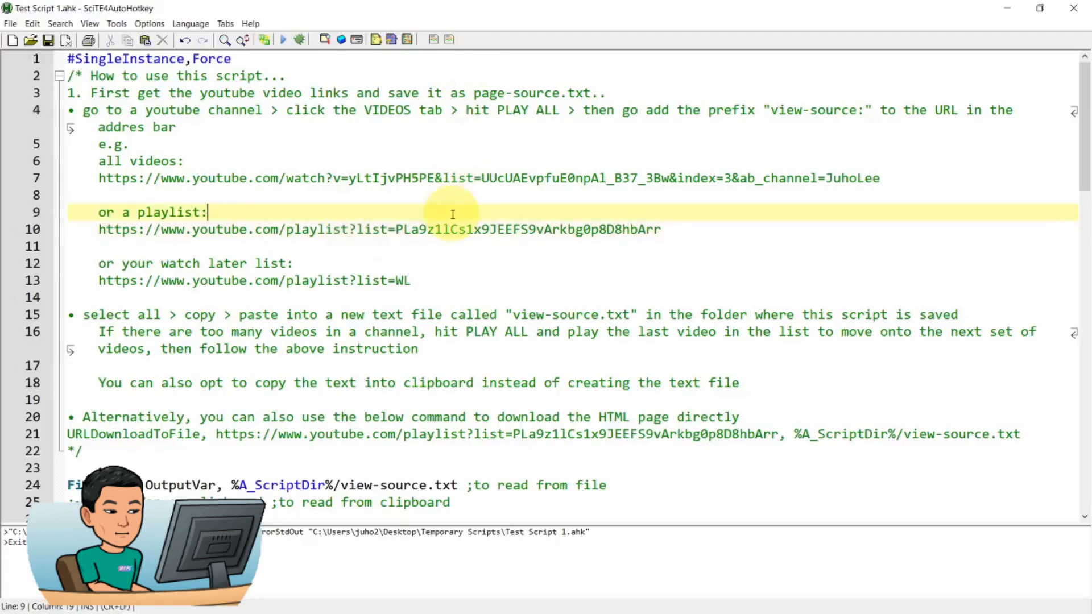
Step: Return to the browser's view-source tab after reading the script's URL notes
{"action": "left_click", "coordinate": [283, 39]}
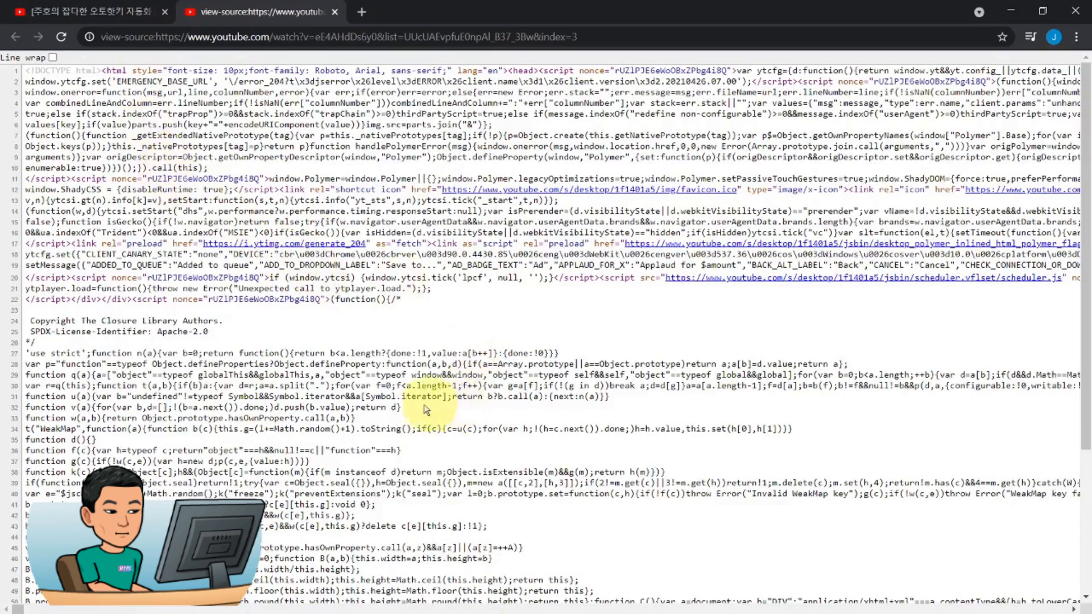
Step: Return to the playlist video tab and scroll far down the 114-video uploads list
{"action": "left_click", "coordinate": [90, 12]}
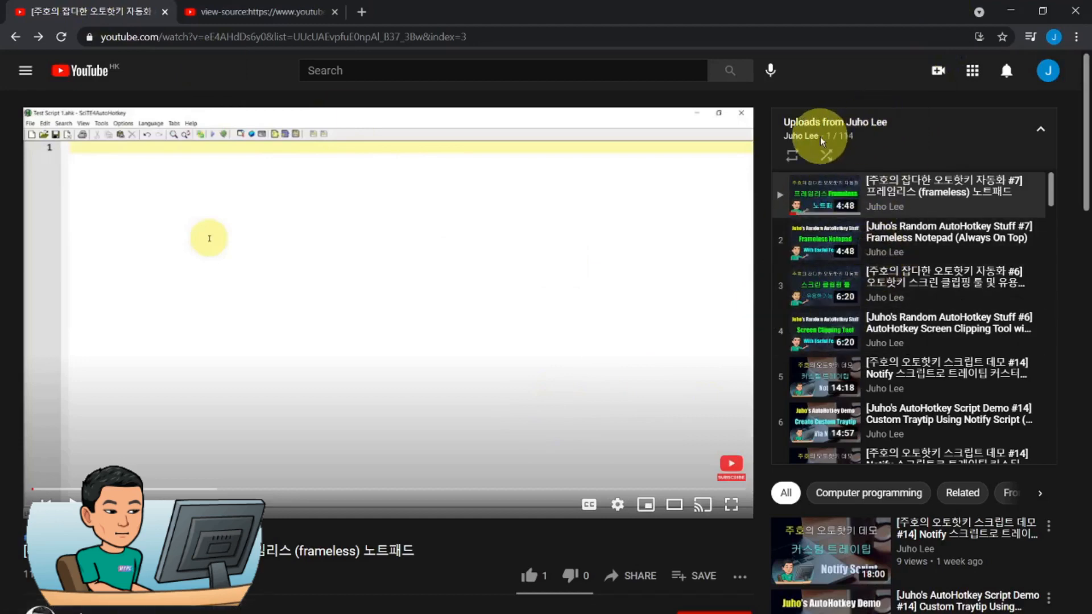
{"action": "scroll", "scroll_direction": "down", "scroll_amount": 3}
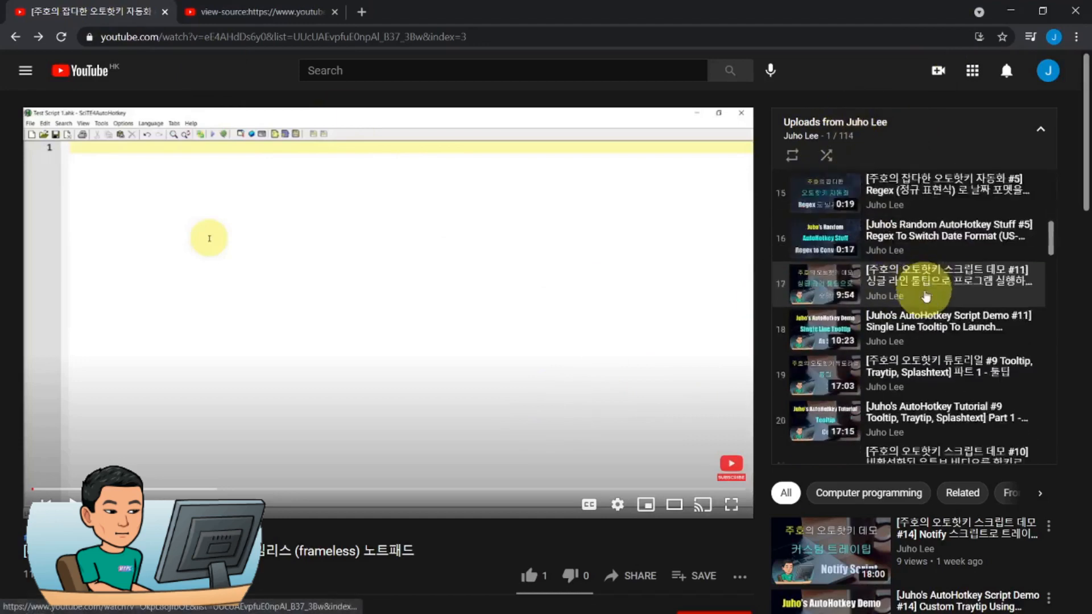
{"action": "scroll", "scroll_direction": "down", "scroll_amount": 3}
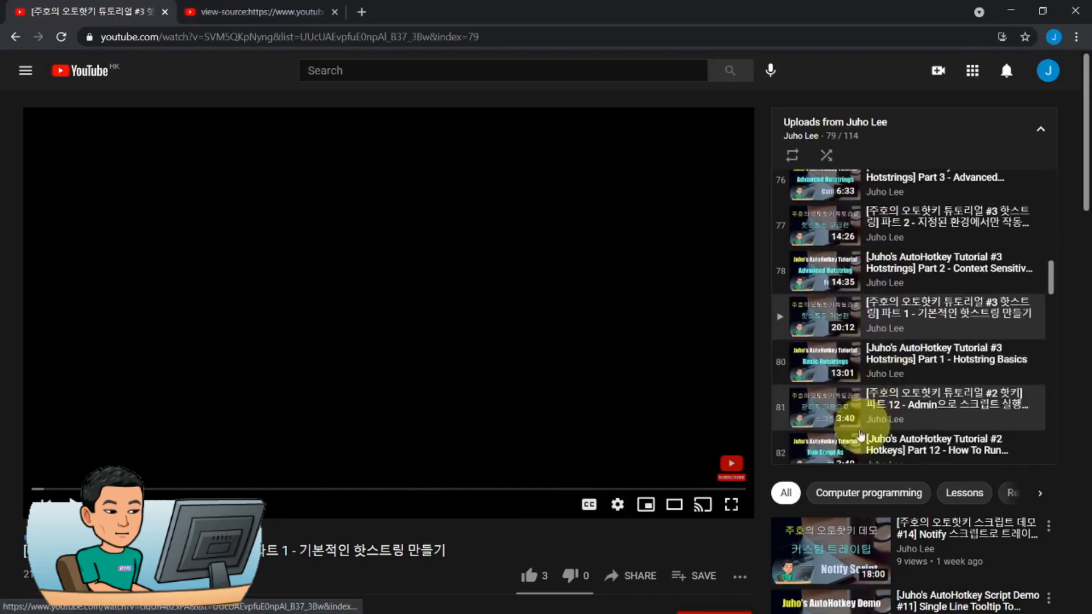
{"action": "scroll", "scroll_direction": "down", "scroll_amount": 3}
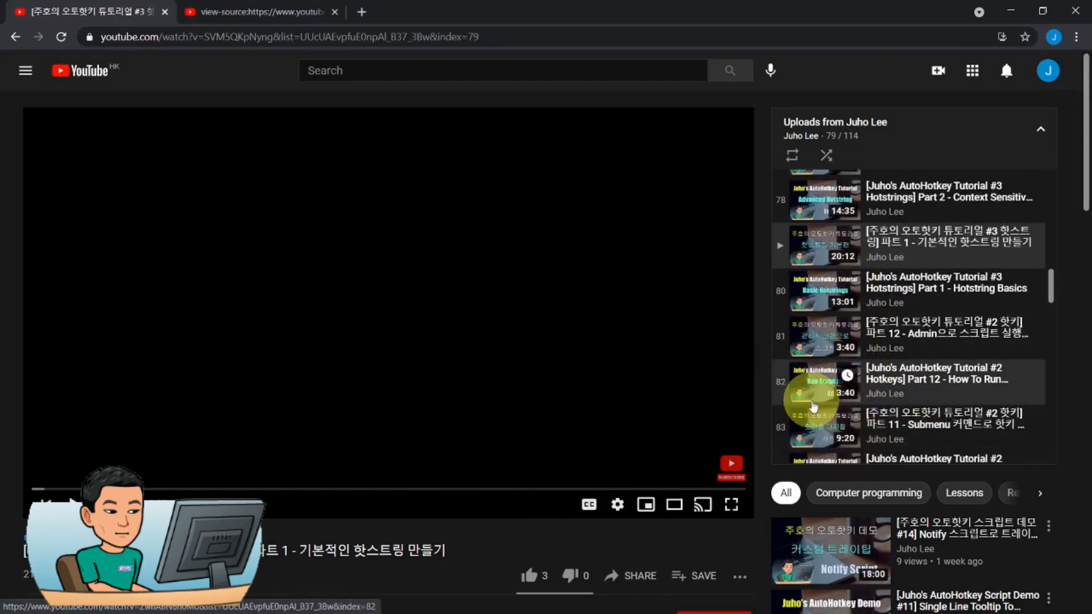
{"action": "mouse_move", "coordinate": [497, 526]}
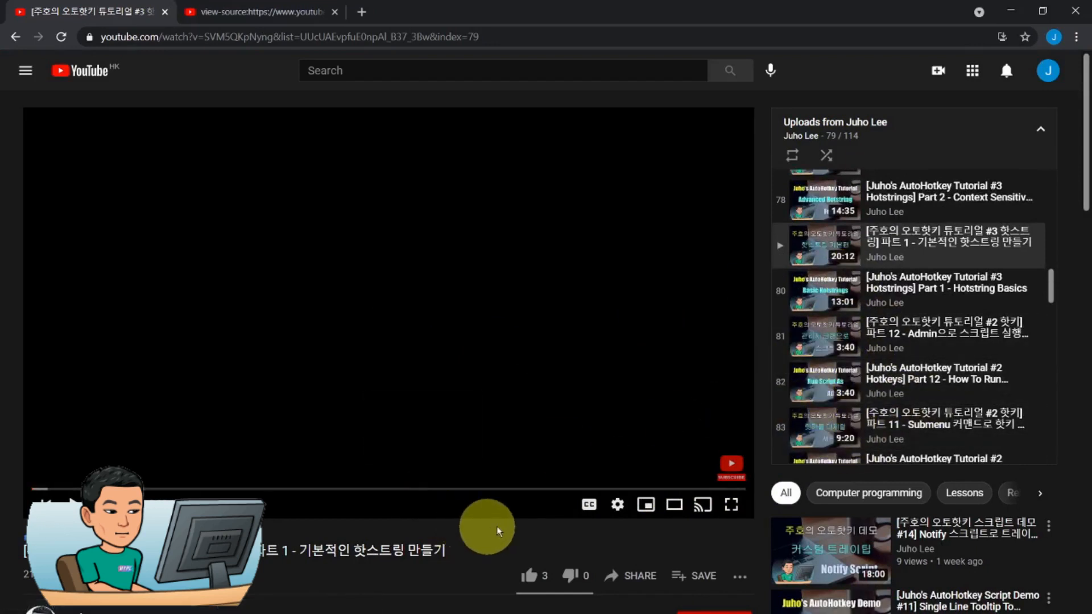
{"action": "mouse_move", "coordinate": [446, 534]}
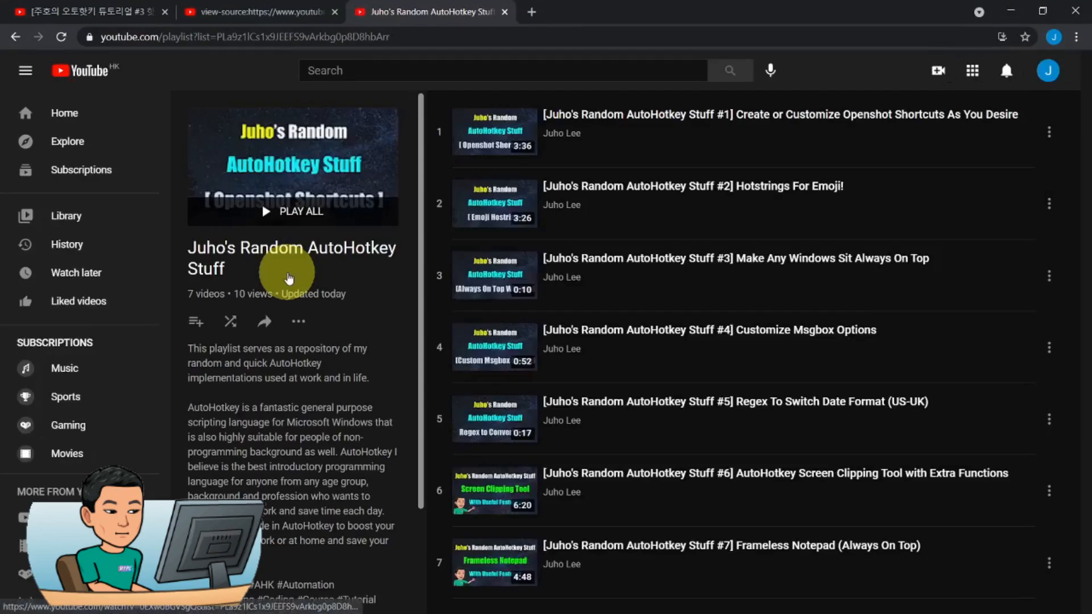
{"action": "mouse_move", "coordinate": [292, 395]}
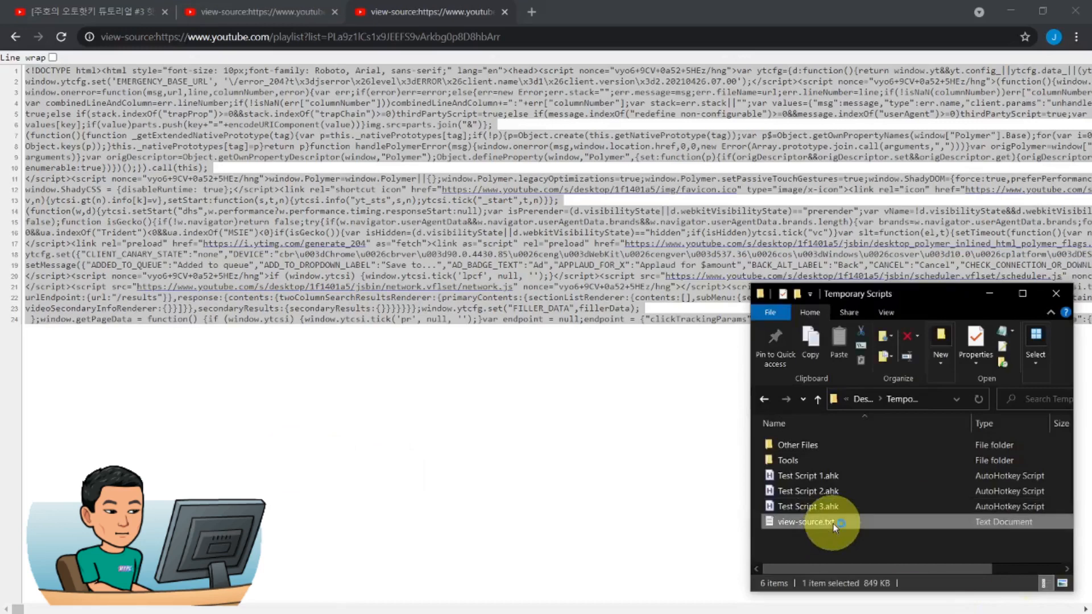
Step: Check the saved view-source.txt file, then drag-select on the playlist page
{"action": "double_click", "coordinate": [808, 522]}
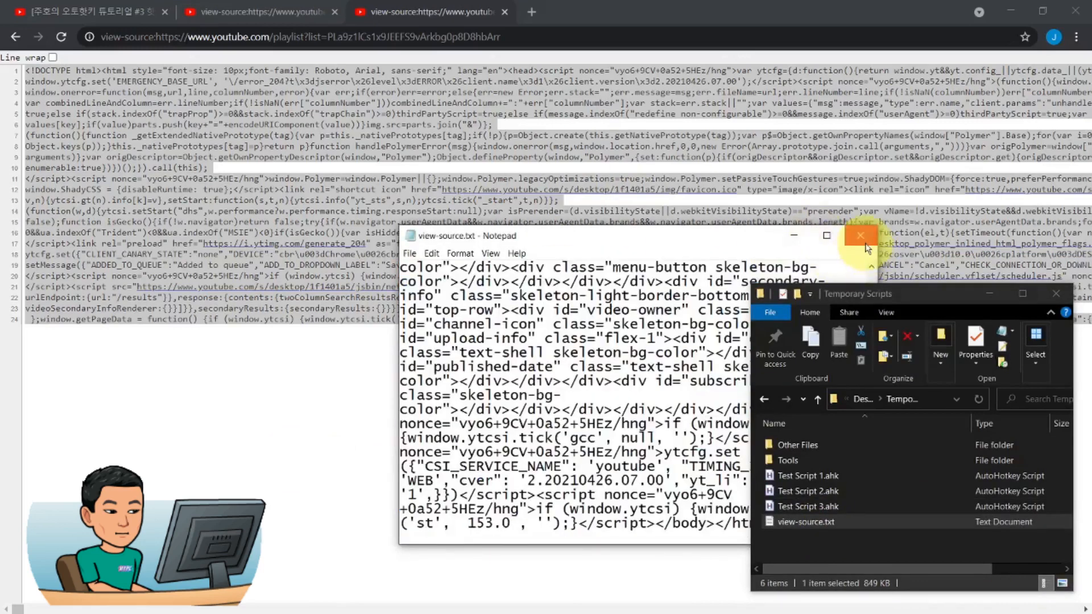
{"action": "left_click", "coordinate": [862, 236]}
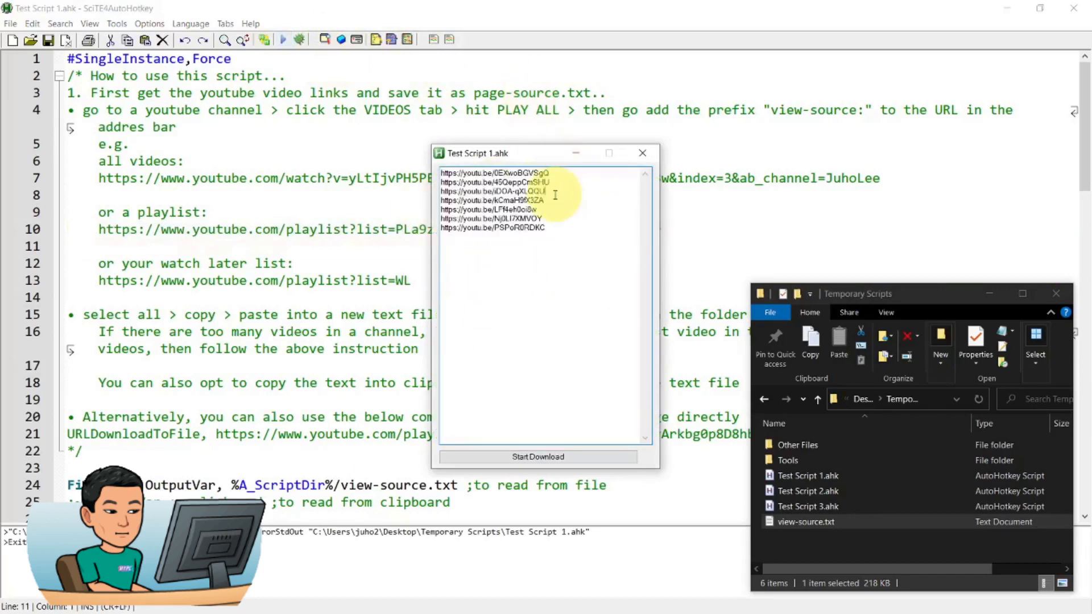
{"action": "left_click_drag", "start_coordinate": [443, 172], "coordinate": [537, 210]}
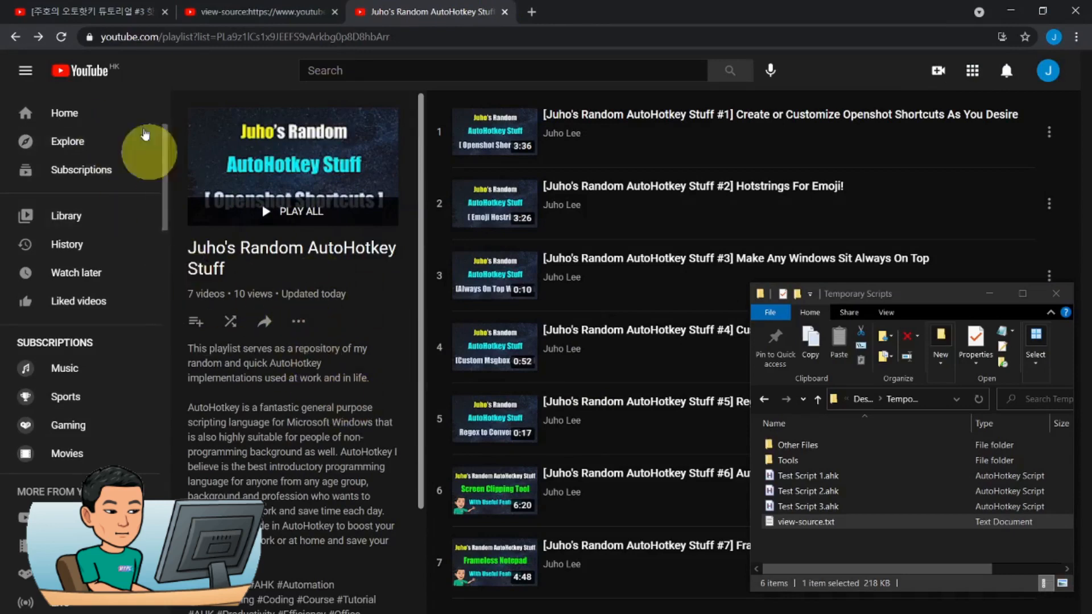
Step: Show the Watch later list's page source and open view-source.txt to replace its contents
{"action": "left_click", "coordinate": [63, 113]}
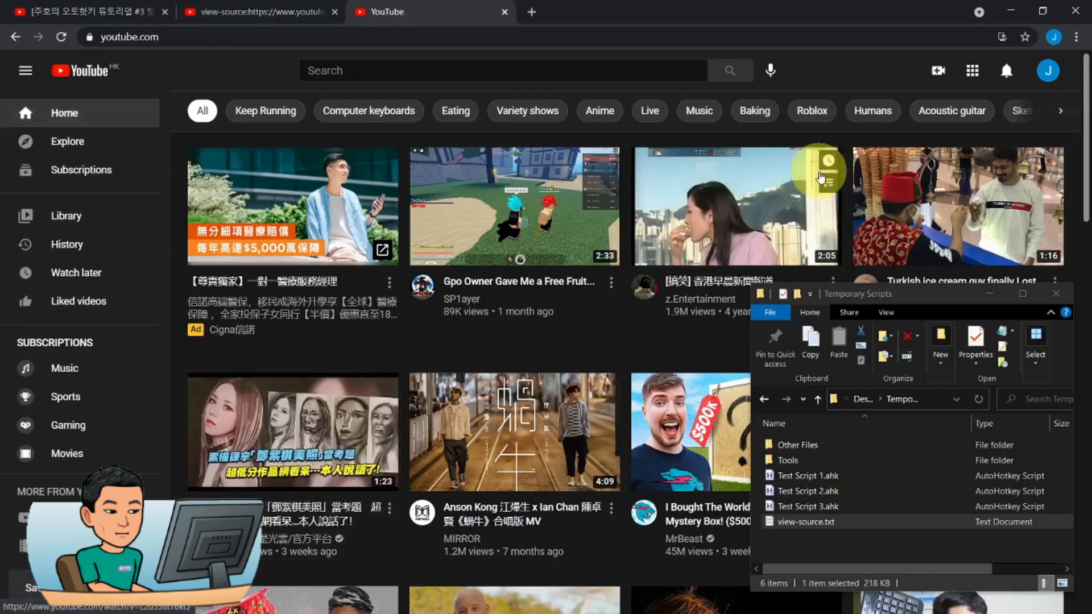
{"action": "mouse_move", "coordinate": [596, 171]}
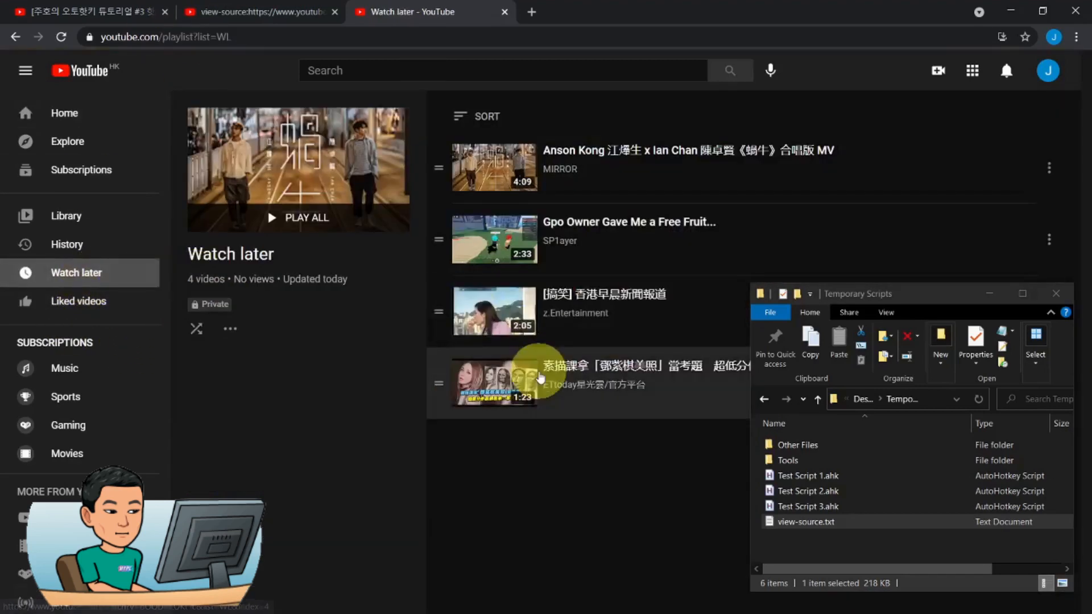
{"action": "right_click", "coordinate": [539, 379]}
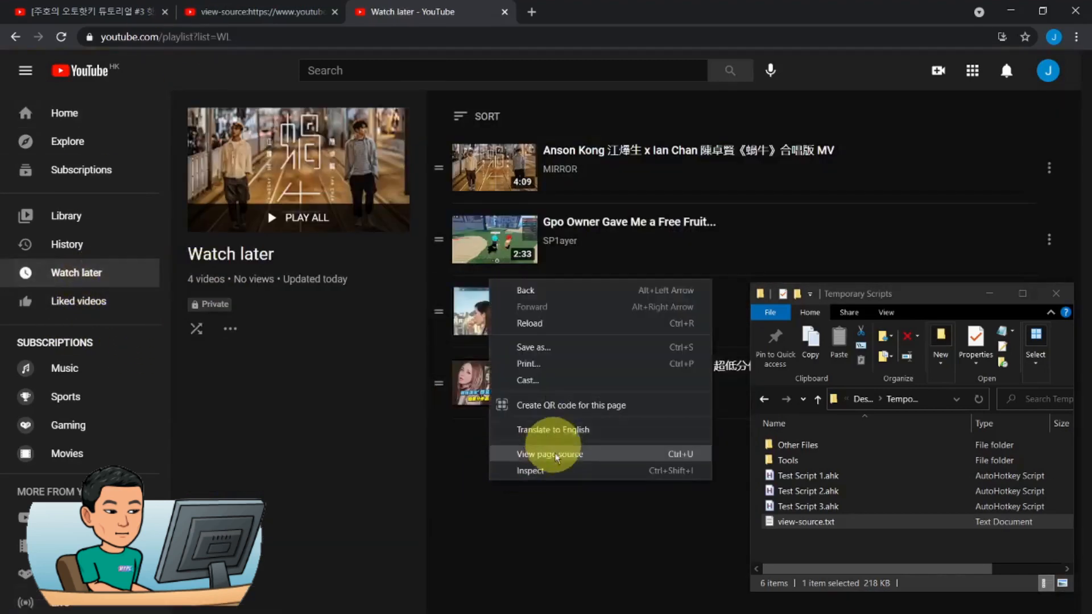
{"action": "left_click", "coordinate": [549, 453]}
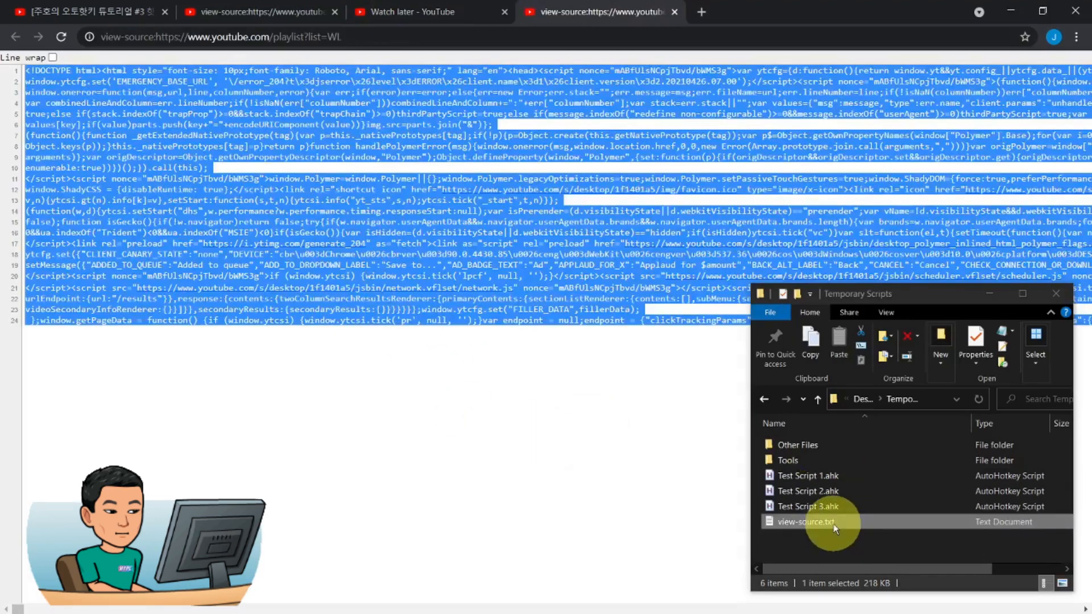
{"action": "double_click", "coordinate": [806, 521]}
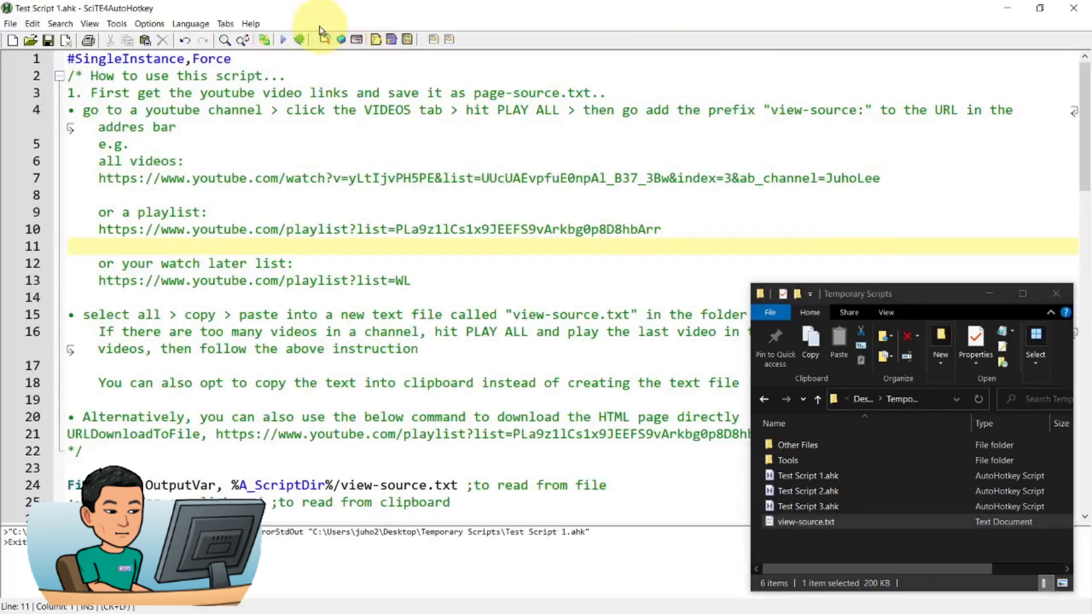
Step: Run the script to list the four Watch later links and start downloading them
{"action": "left_click", "coordinate": [282, 40]}
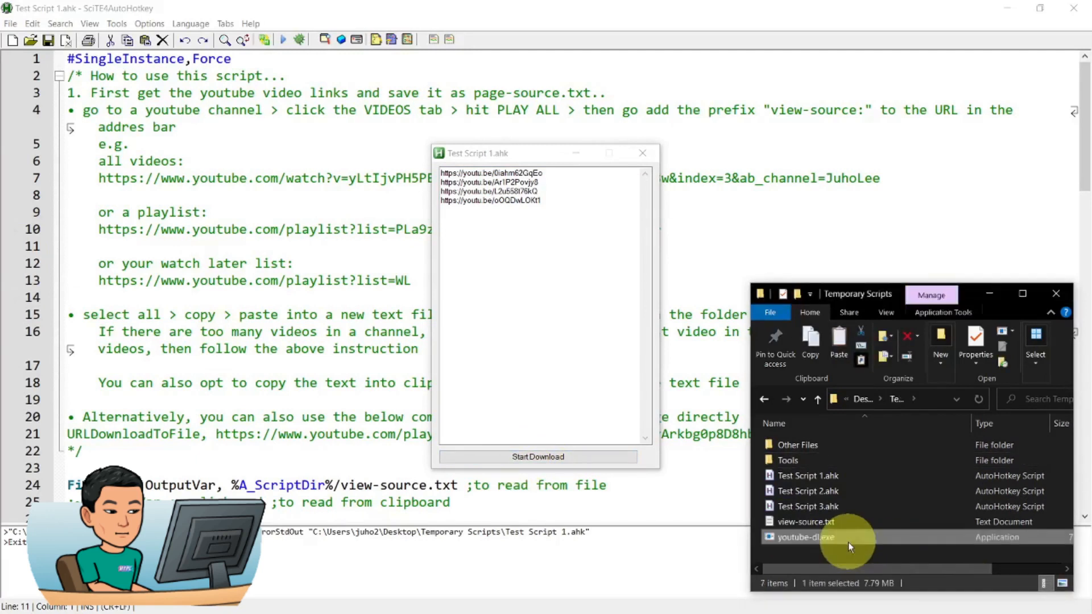
{"action": "mouse_move", "coordinate": [847, 546]}
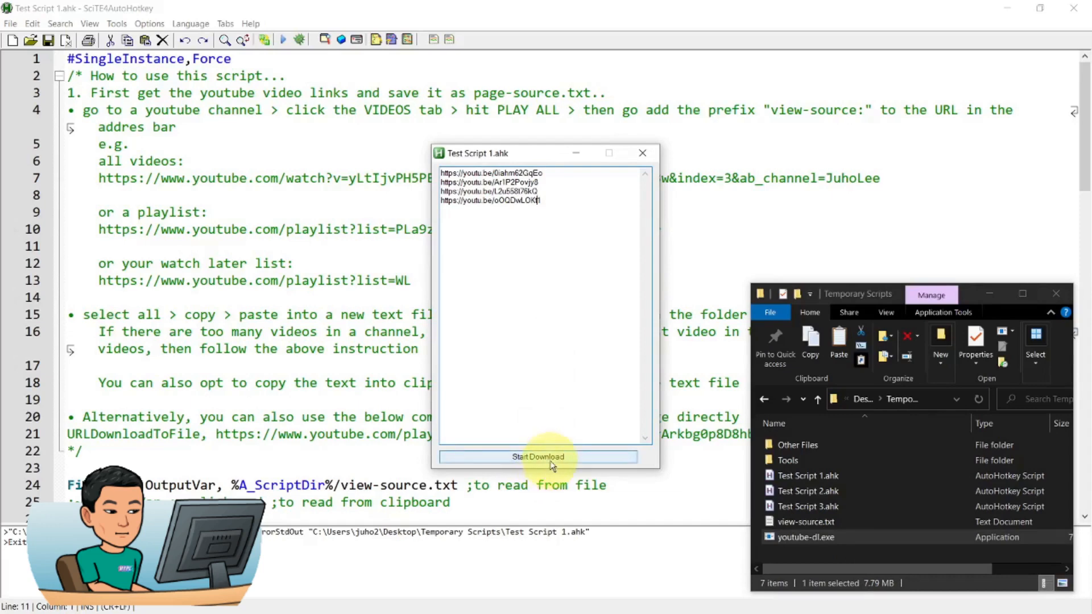
{"action": "left_click", "coordinate": [537, 457]}
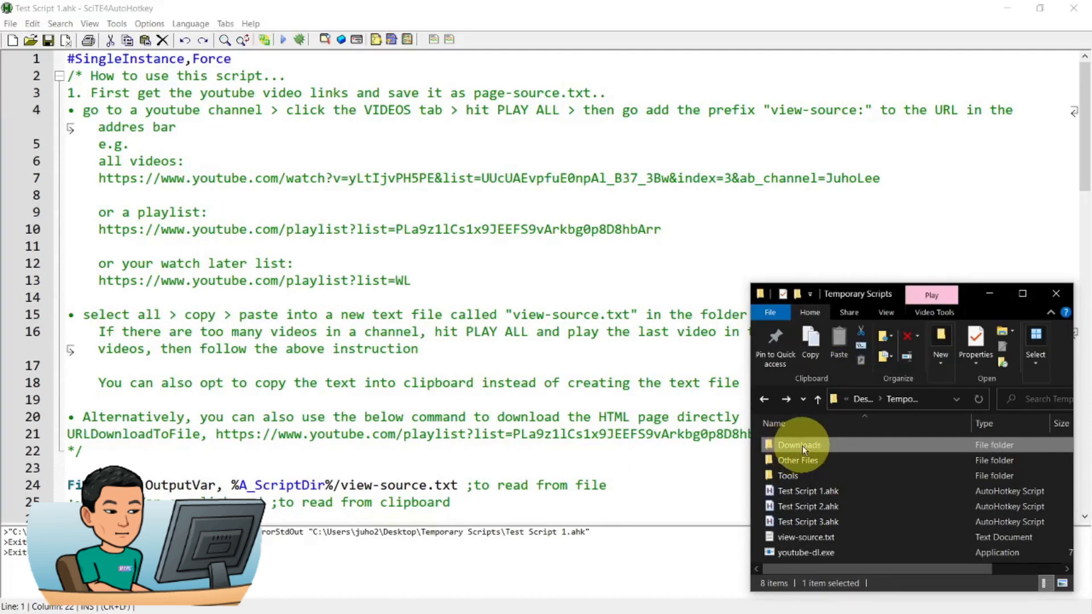
Step: Check the Downloads folder, grab the Watch later page source, and run the script on the clipboard
{"action": "double_click", "coordinate": [798, 444]}
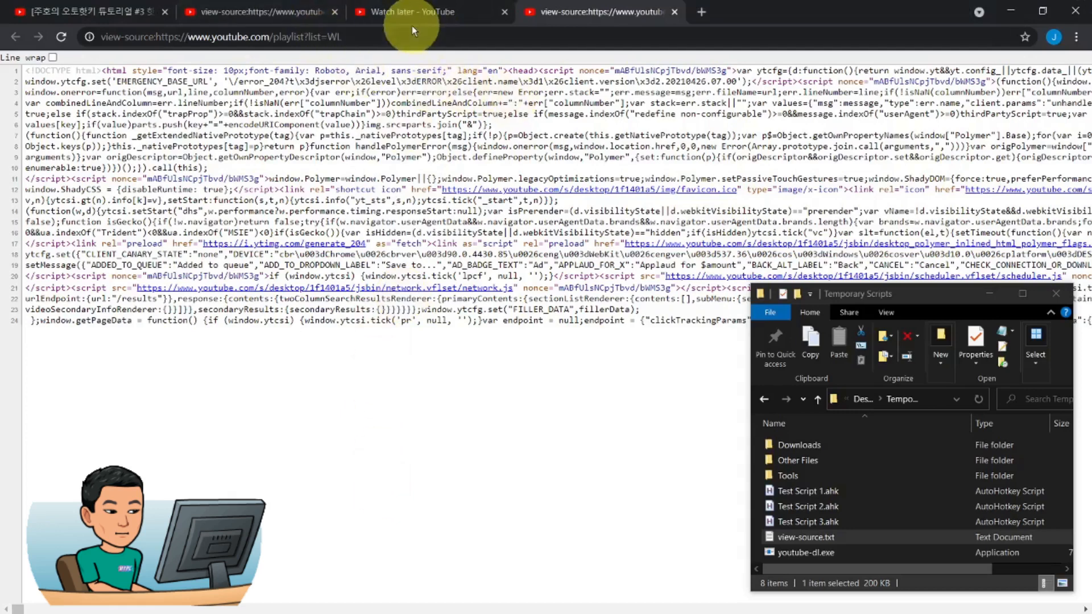
{"action": "left_click", "coordinate": [418, 12]}
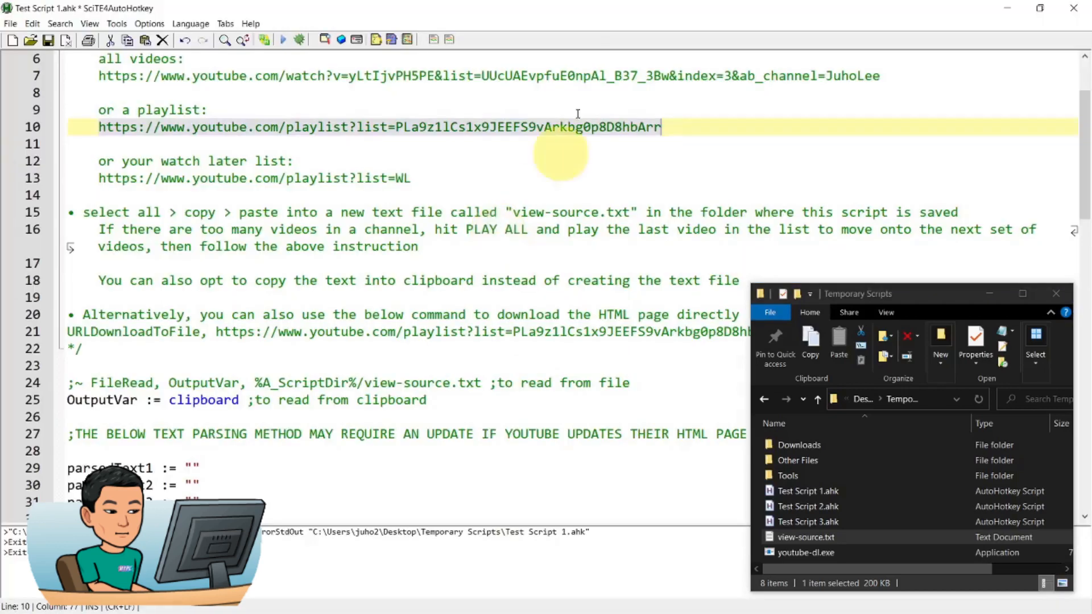
{"action": "mouse_move", "coordinate": [373, 400]}
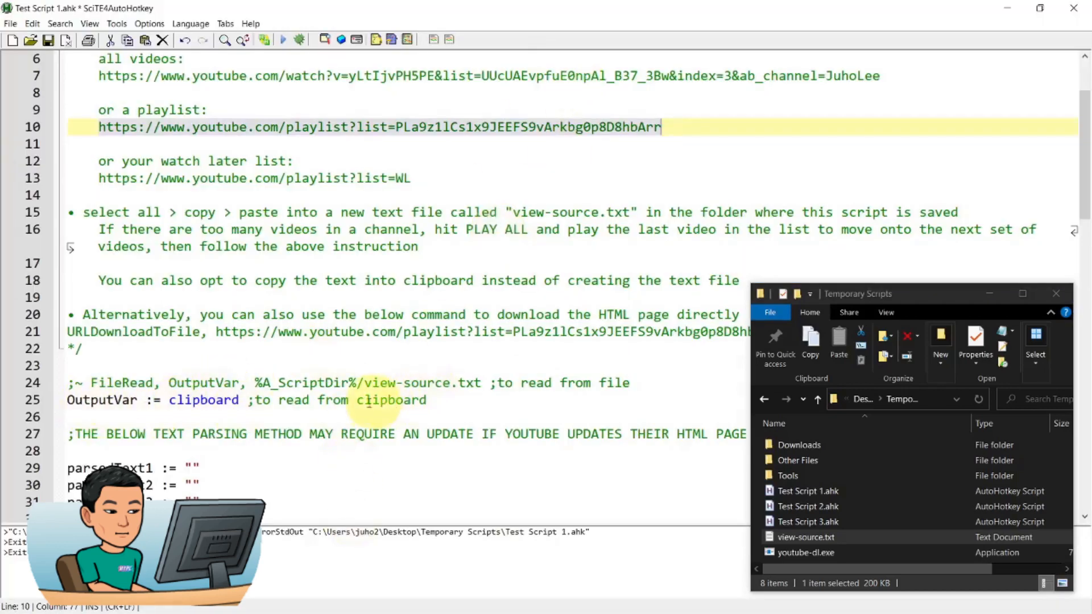
{"action": "left_click", "coordinate": [459, 400]}
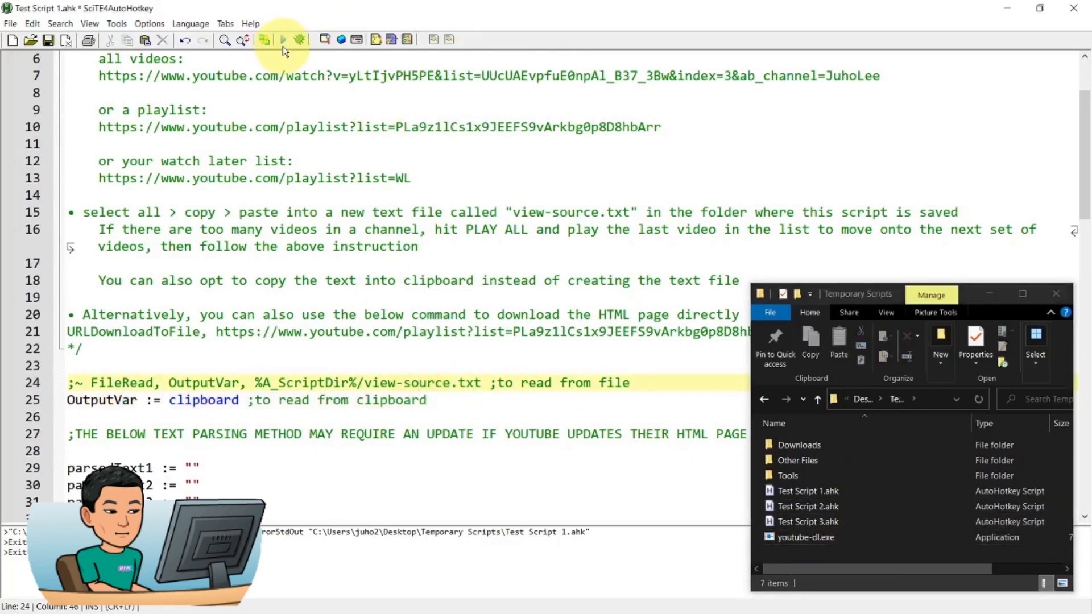
{"action": "left_click", "coordinate": [283, 40]}
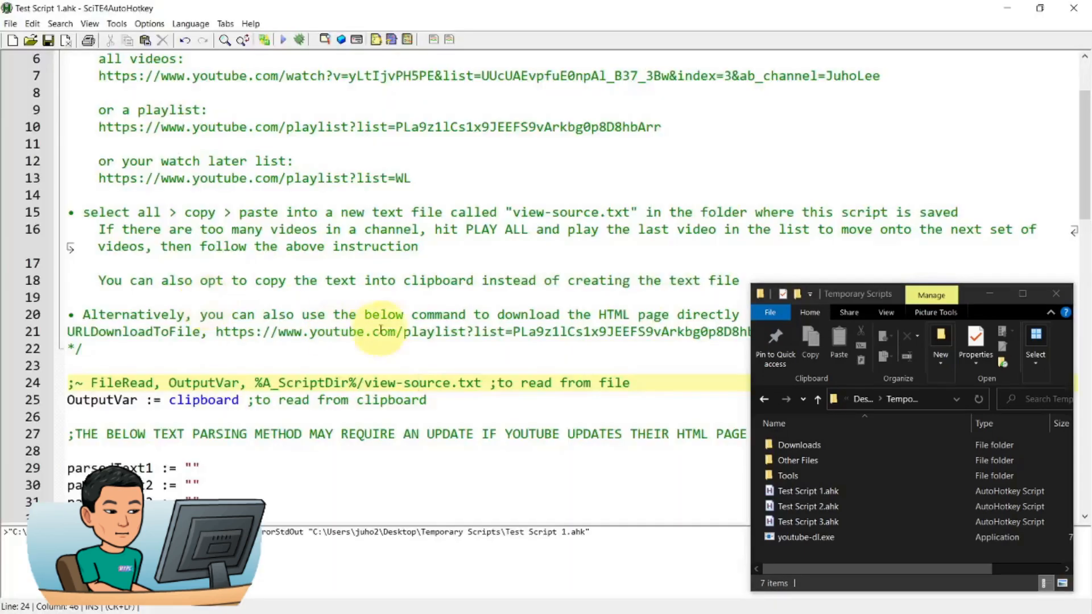
Step: Copy the URLDownloadToFile line into Code Tester and prefix the playlist URL with 'view-source:'
{"action": "left_click", "coordinate": [463, 400]}
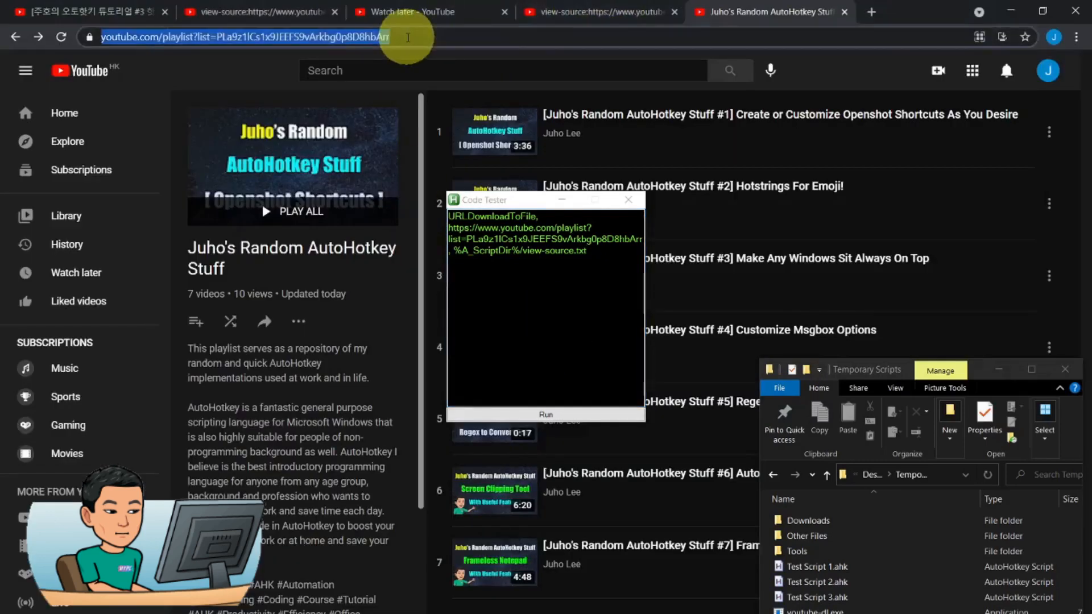
{"action": "type", "text": "view-source:"}
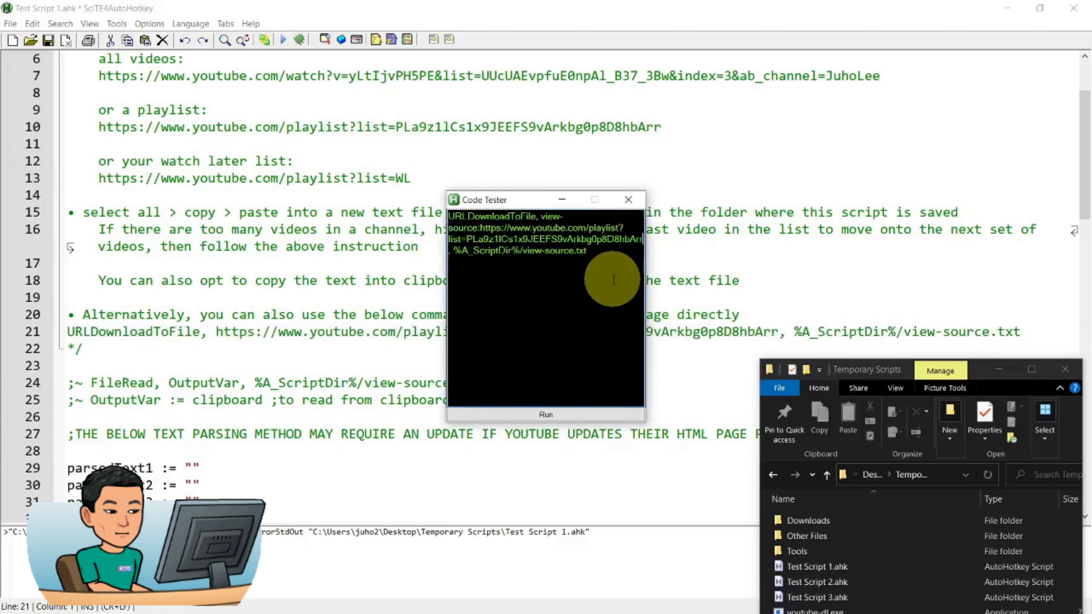
{"action": "mouse_move", "coordinate": [522, 272]}
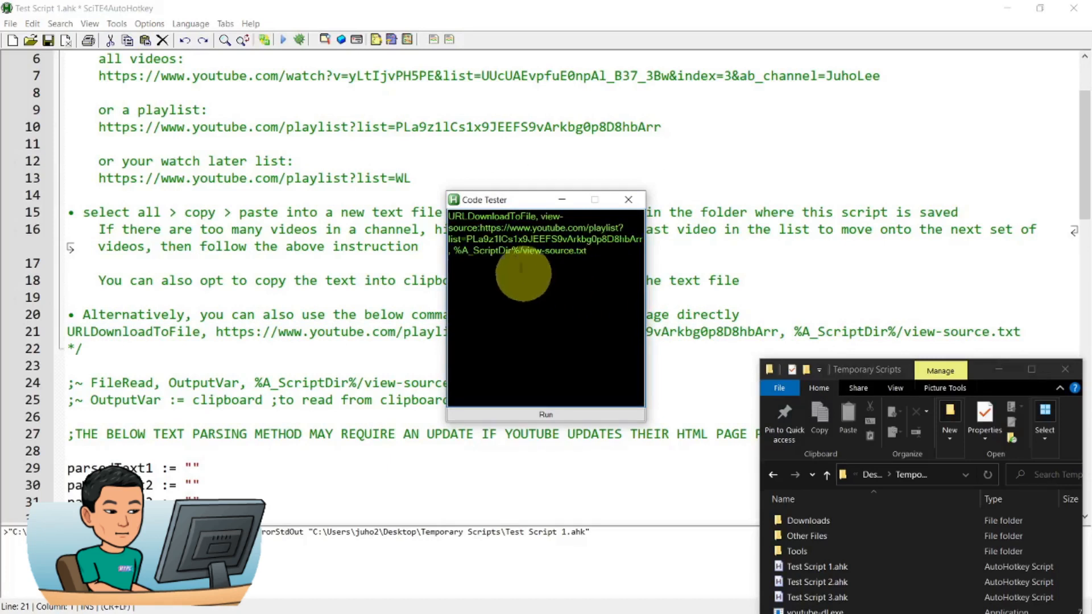
Step: Use the full folder path, drop the view-source: prefix, run, and find the 237 KB view-source.txt
{"action": "left_click", "coordinate": [815, 566]}
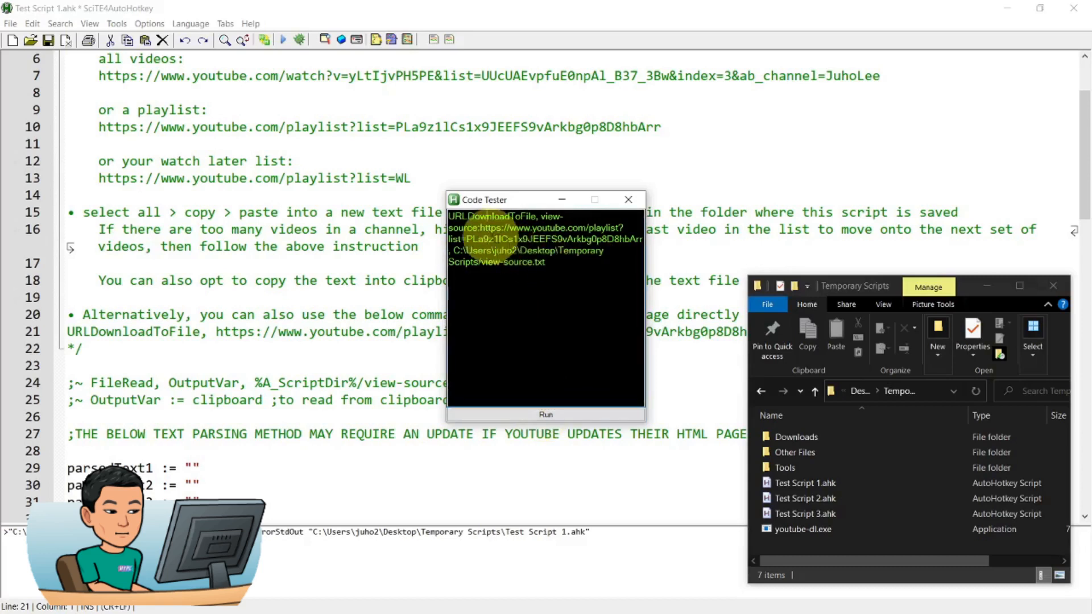
{"action": "double_click", "coordinate": [550, 216]}
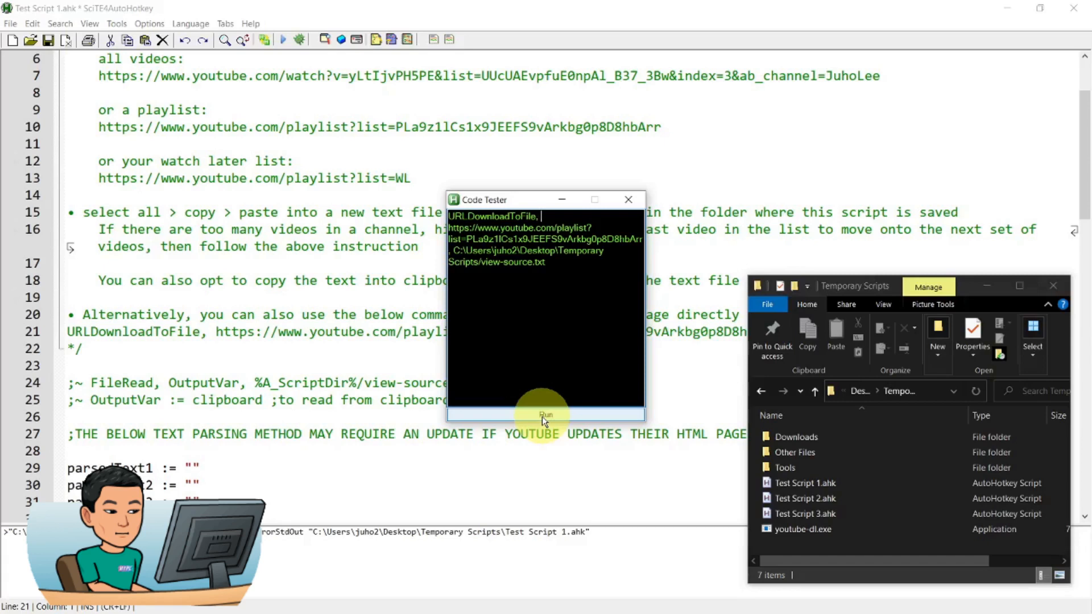
{"action": "left_click", "coordinate": [546, 415]}
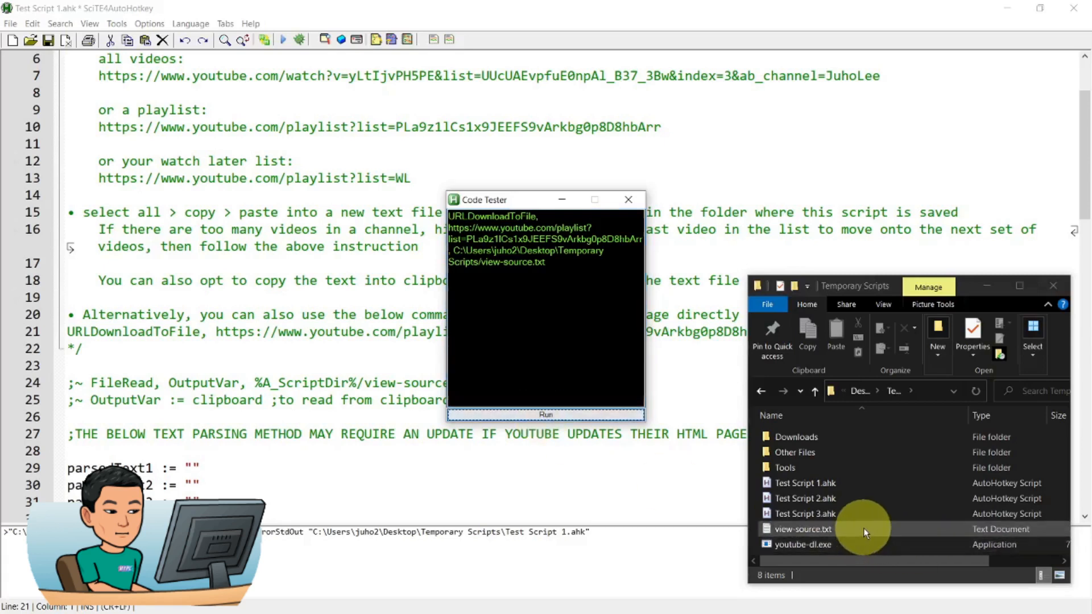
{"action": "left_click", "coordinate": [801, 530]}
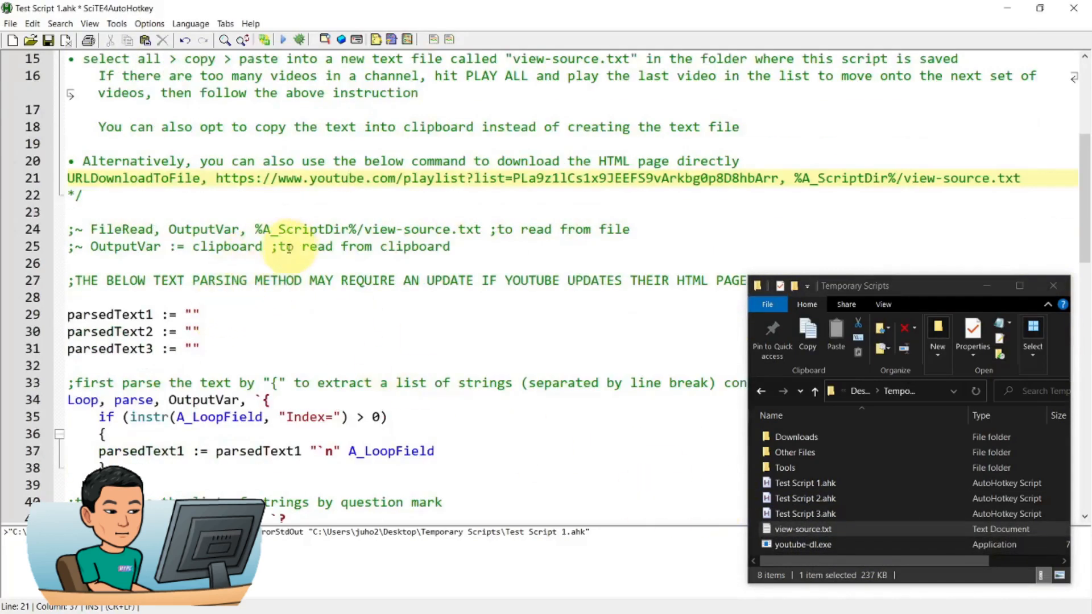
Step: Remove the parsedText3 := "" line, leaving only parsedText1 and parsedText2 initialised
{"action": "left_click", "coordinate": [311, 246]}
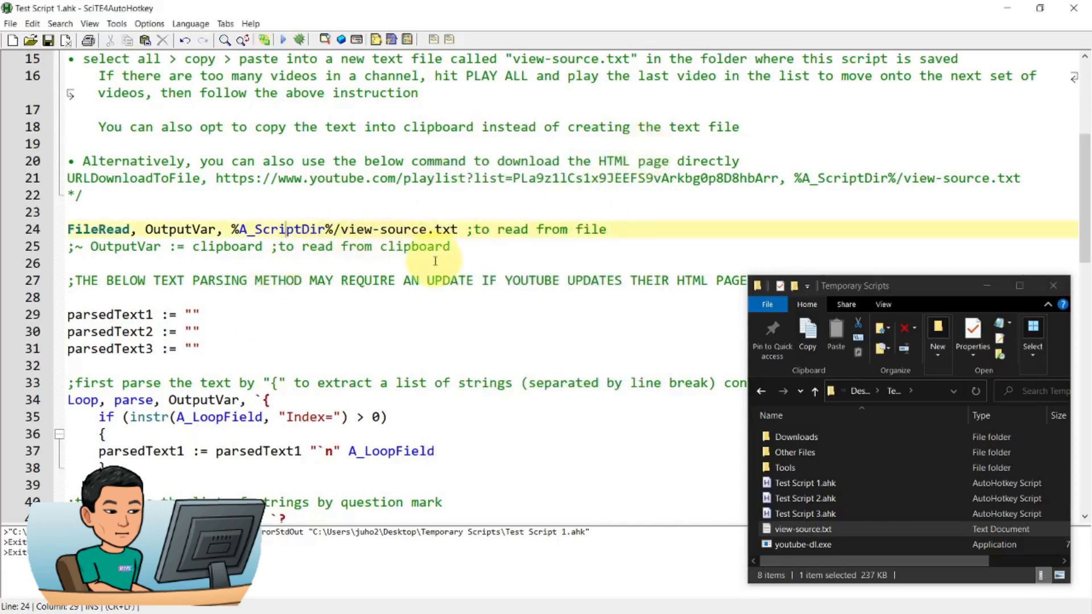
{"action": "scroll", "scroll_direction": "down", "scroll_amount": 3}
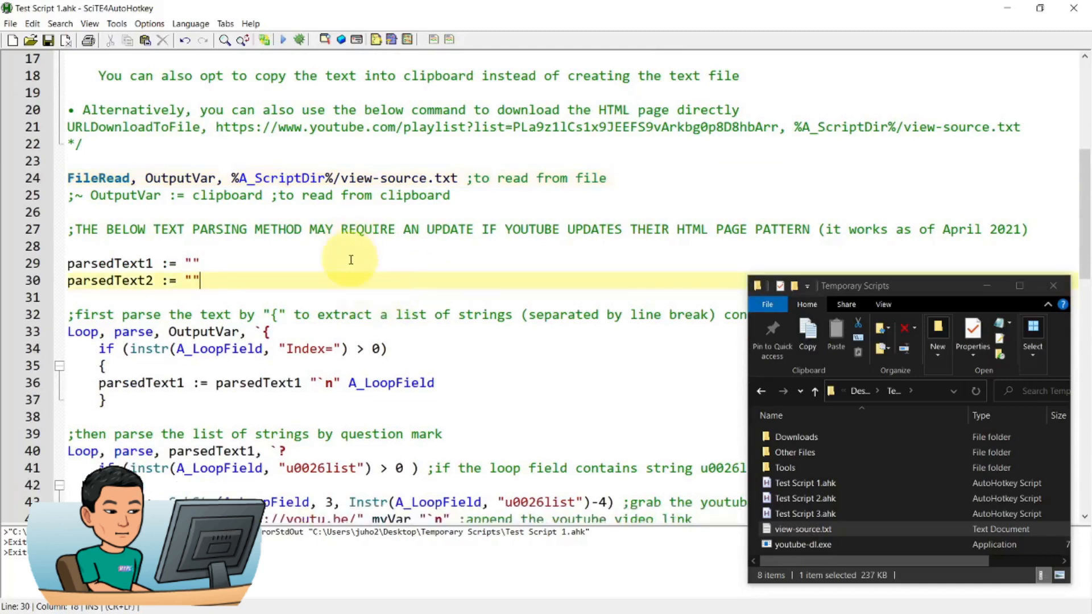
{"action": "mouse_move", "coordinate": [185, 216]}
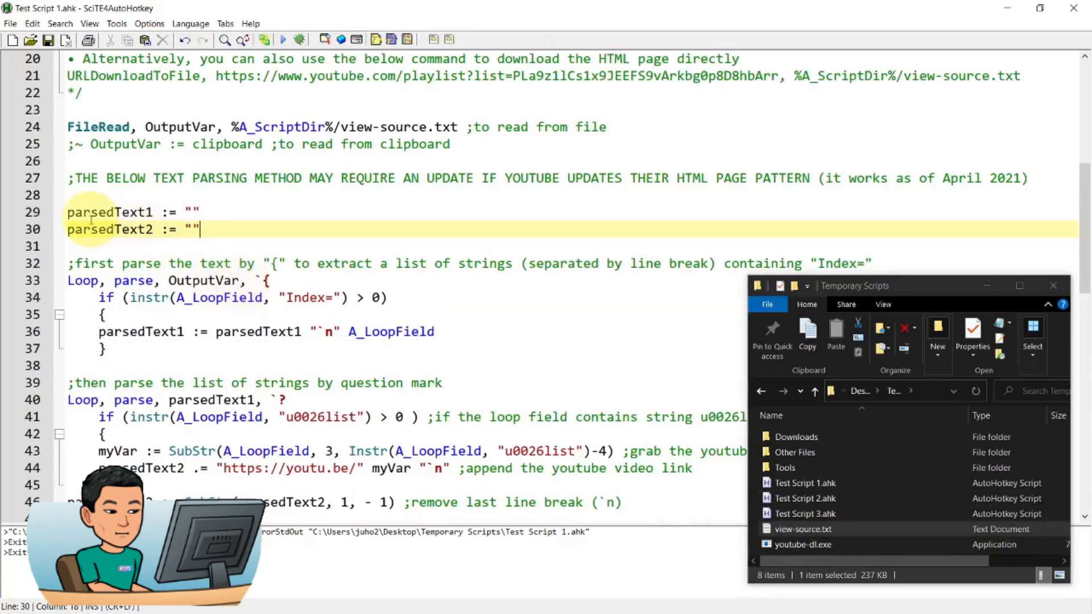
{"action": "scroll", "scroll_direction": "down", "scroll_amount": 3}
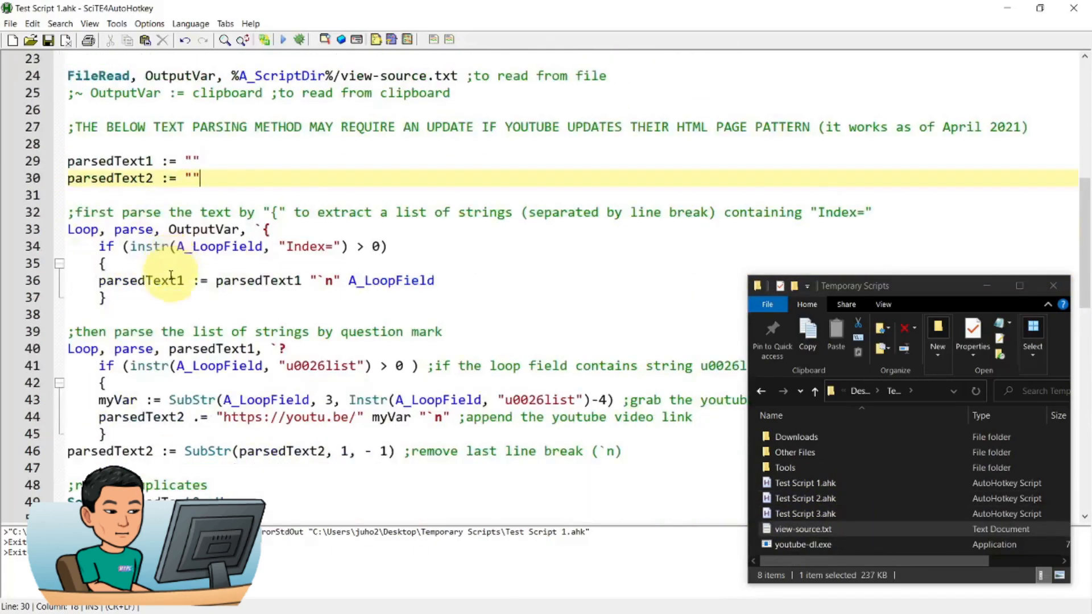
{"action": "scroll", "scroll_direction": "down", "scroll_amount": 3}
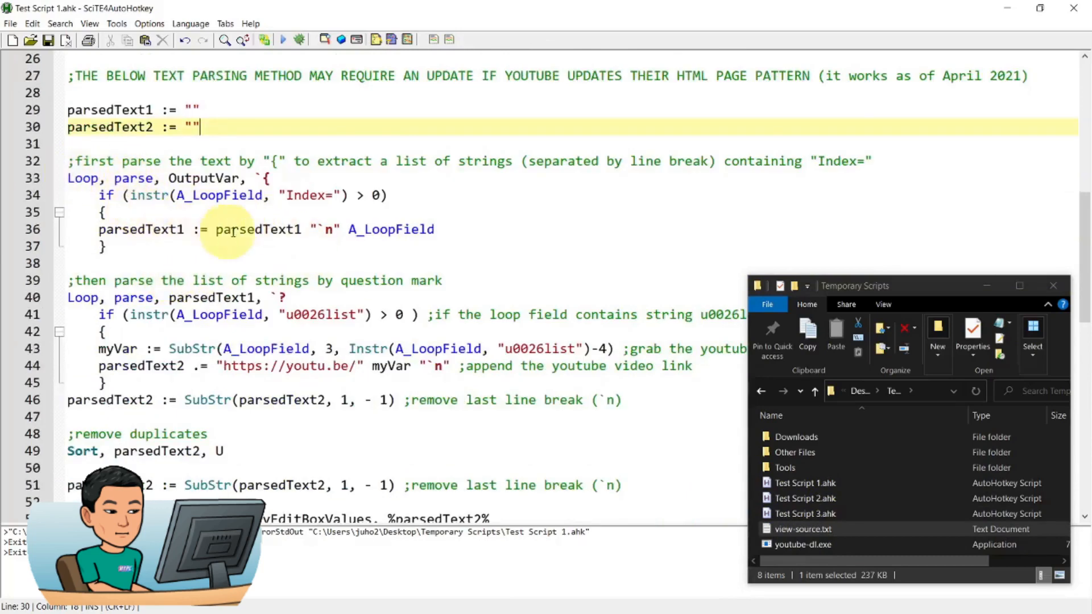
{"action": "scroll", "scroll_direction": "down", "scroll_amount": 3}
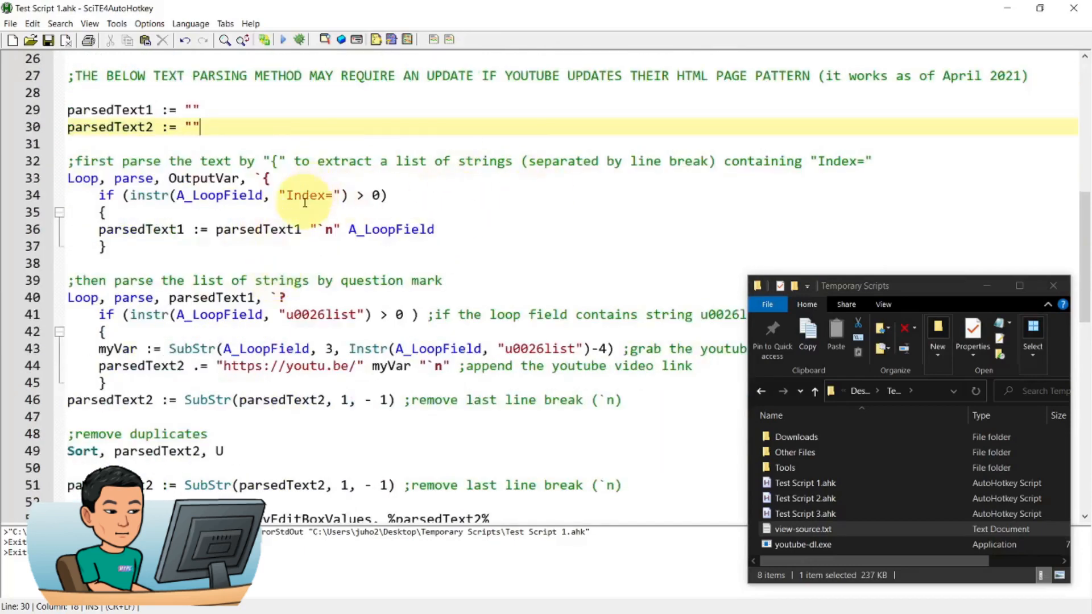
{"action": "mouse_move", "coordinate": [317, 204]}
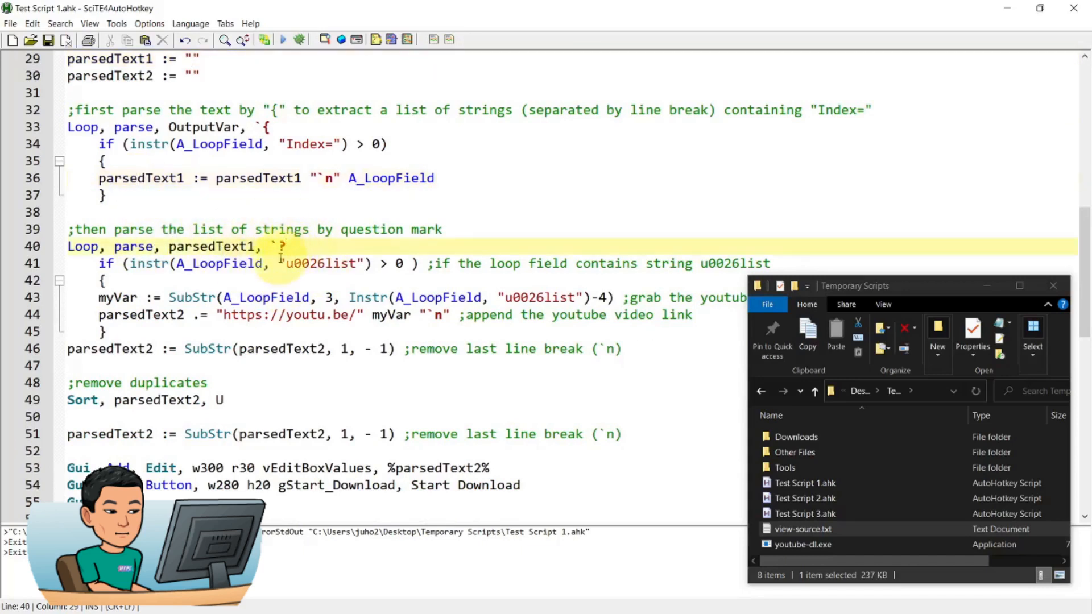
{"action": "scroll", "scroll_direction": "down", "scroll_amount": 3}
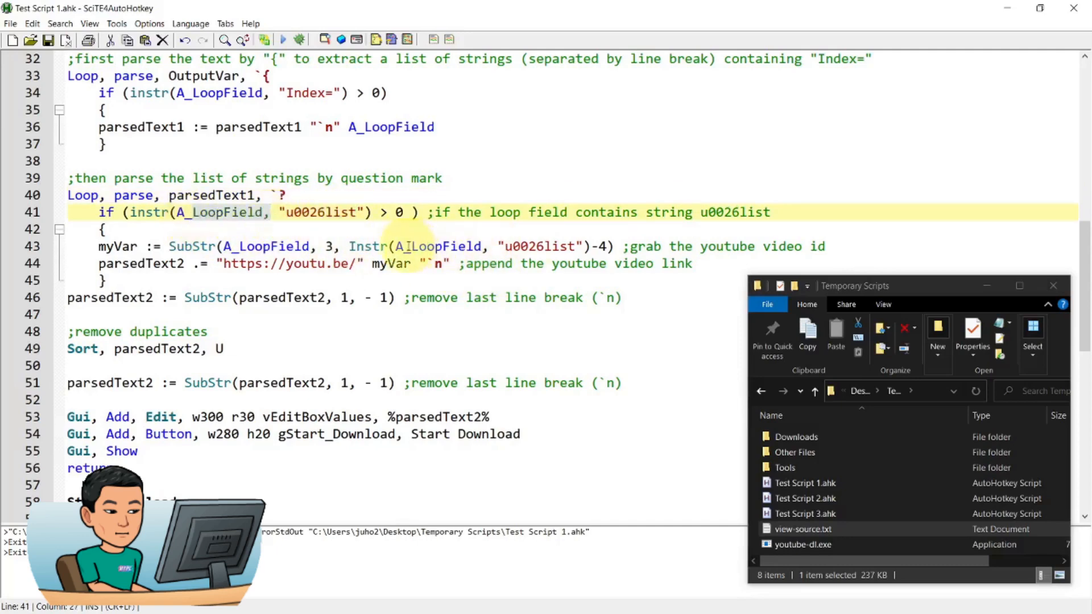
{"action": "scroll", "scroll_direction": "down", "scroll_amount": 3}
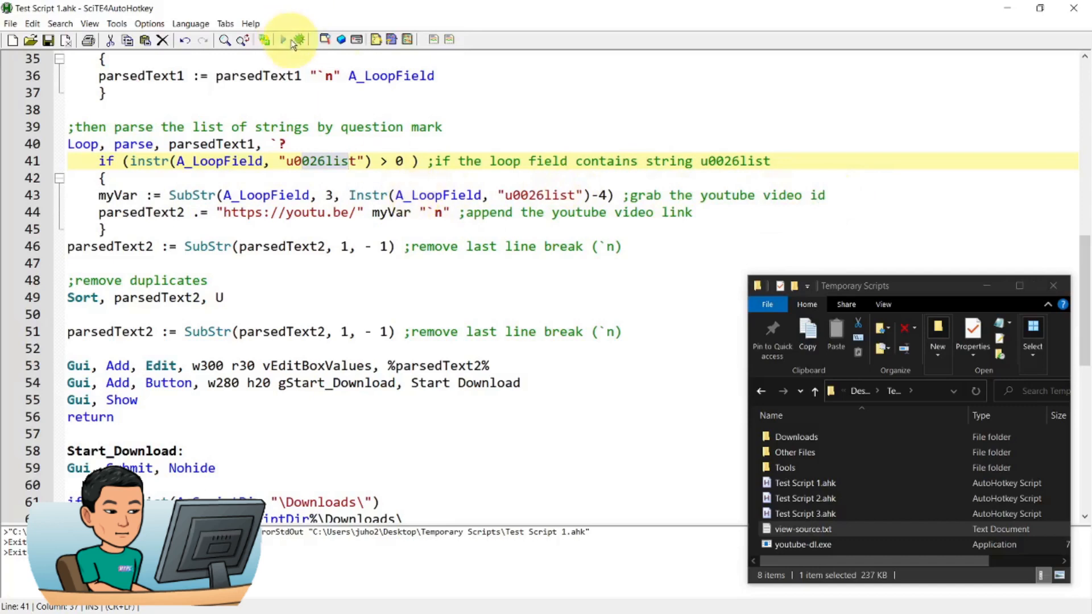
Step: Run the script, move the seven-link list window over the code, then close it
{"action": "left_click", "coordinate": [283, 40]}
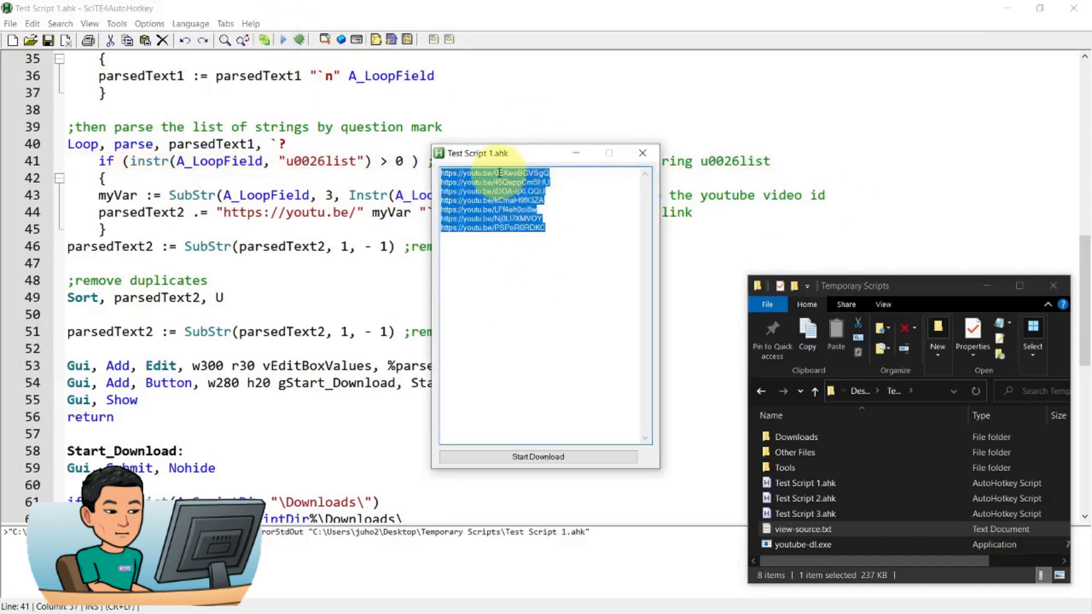
{"action": "left_click_drag", "start_coordinate": [476, 153], "coordinate": [374, 251]}
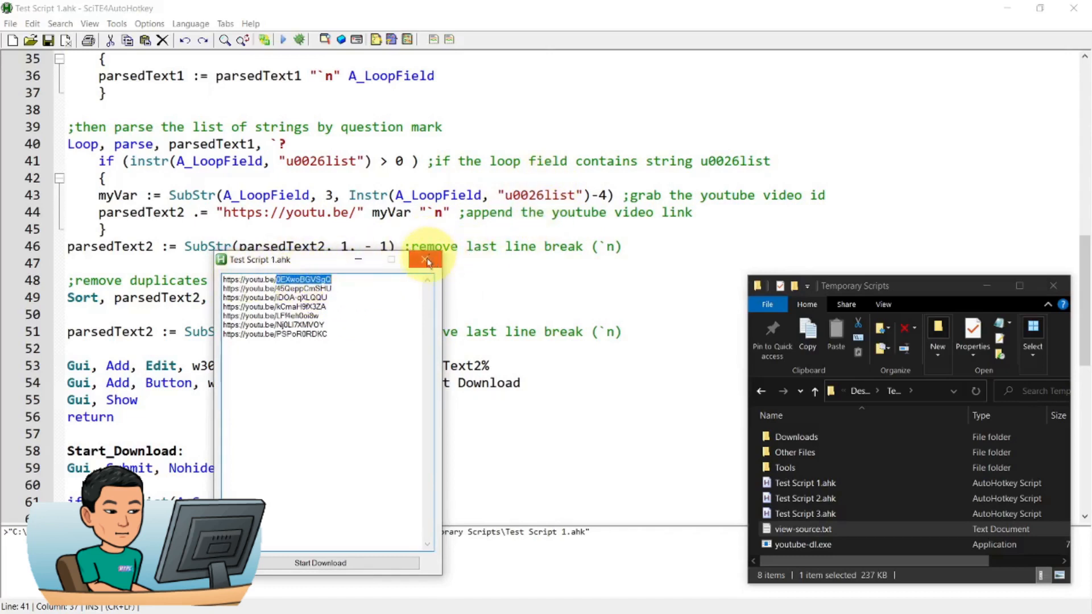
{"action": "left_click", "coordinate": [425, 259]}
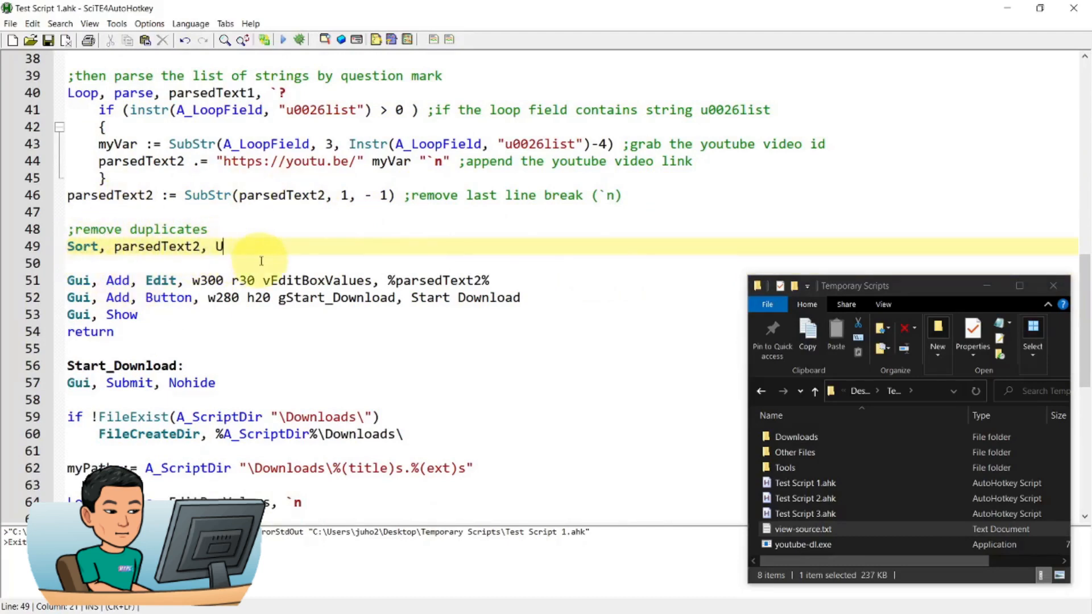
{"action": "mouse_move", "coordinate": [289, 272]}
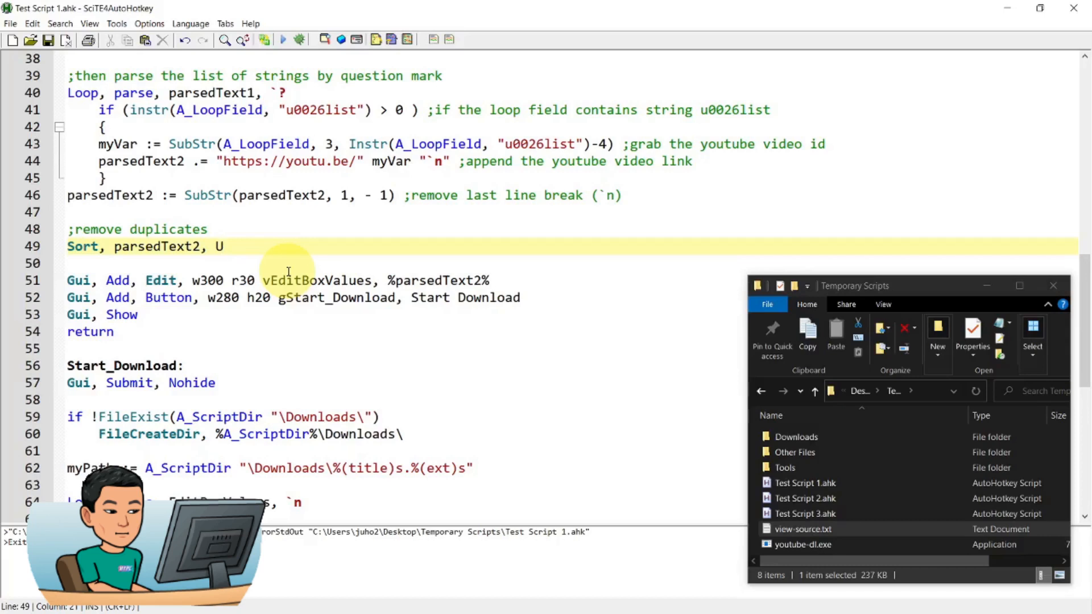
{"action": "mouse_move", "coordinate": [143, 314]}
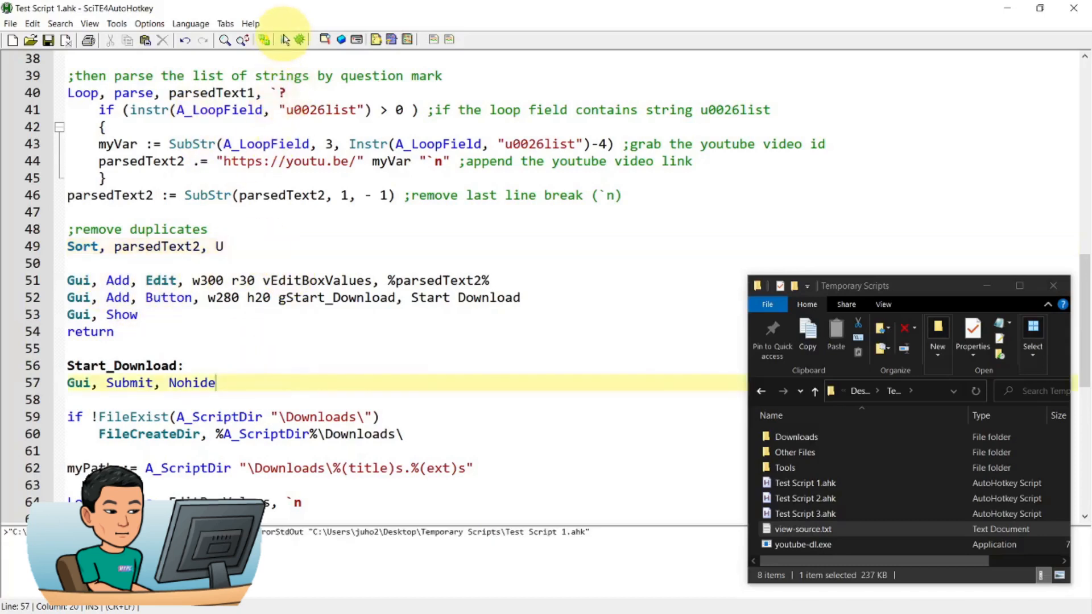
Step: Rerun the edited script and focus the window listing the seven YouTube links
{"action": "left_click", "coordinate": [282, 39]}
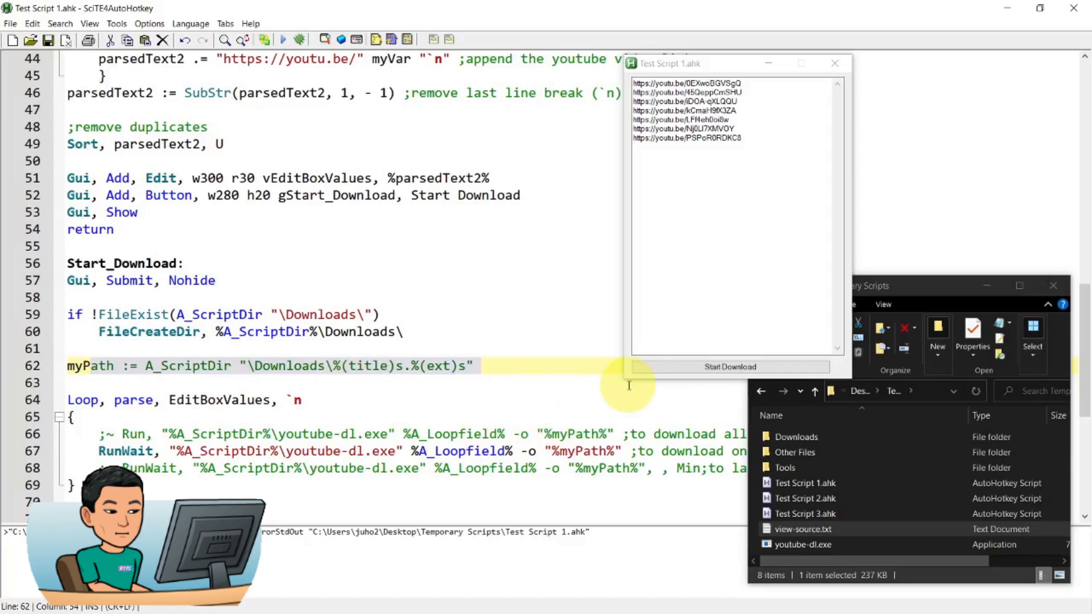
{"action": "left_click", "coordinate": [228, 366]}
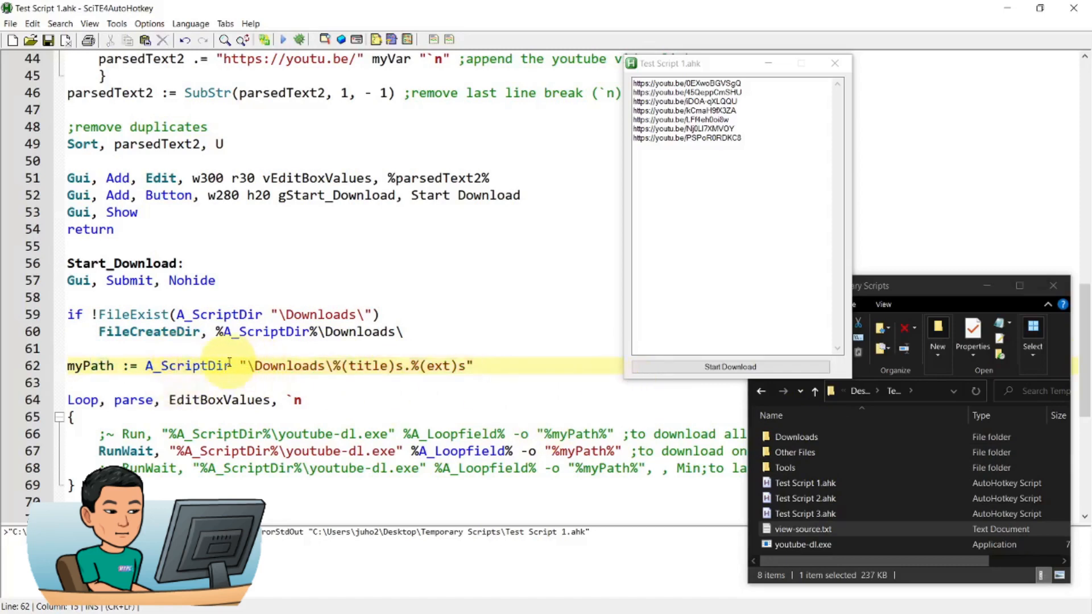
{"action": "left_click", "coordinate": [472, 366]}
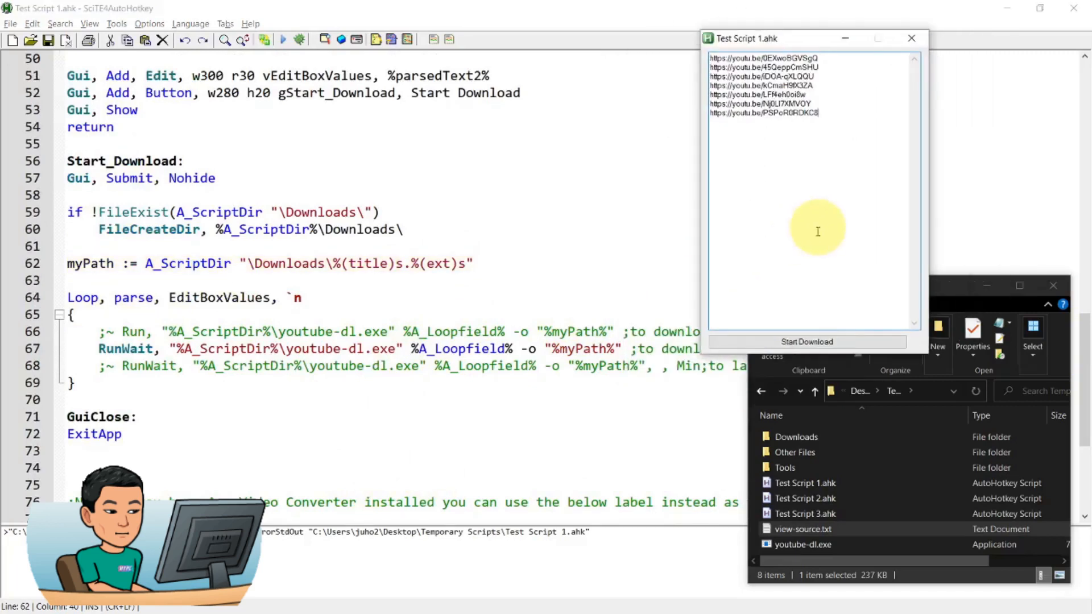
{"action": "left_click", "coordinate": [376, 366]}
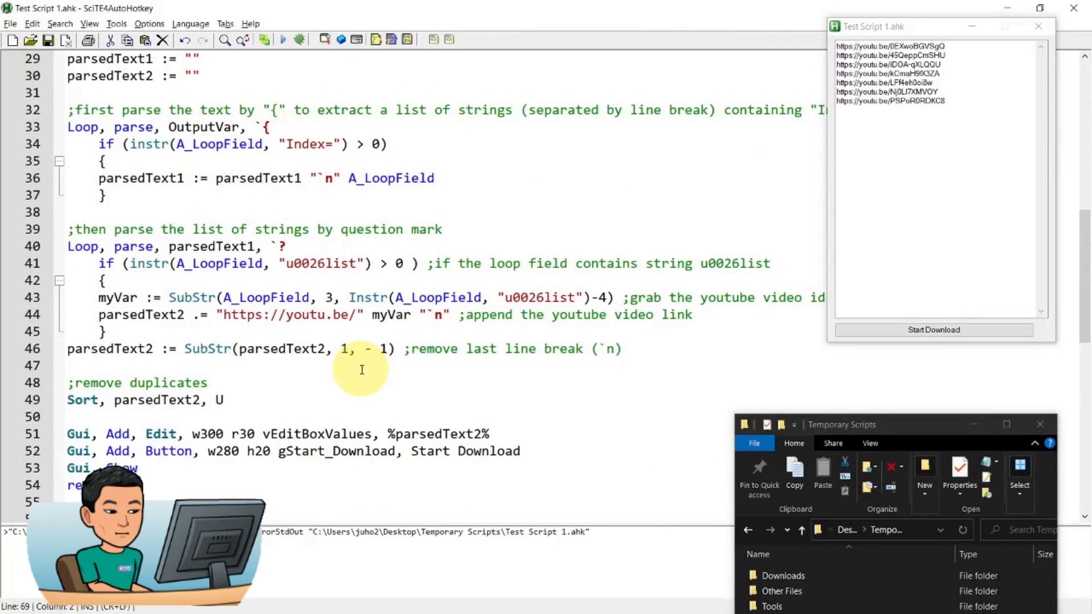
{"action": "scroll", "scroll_direction": "down", "scroll_amount": 3}
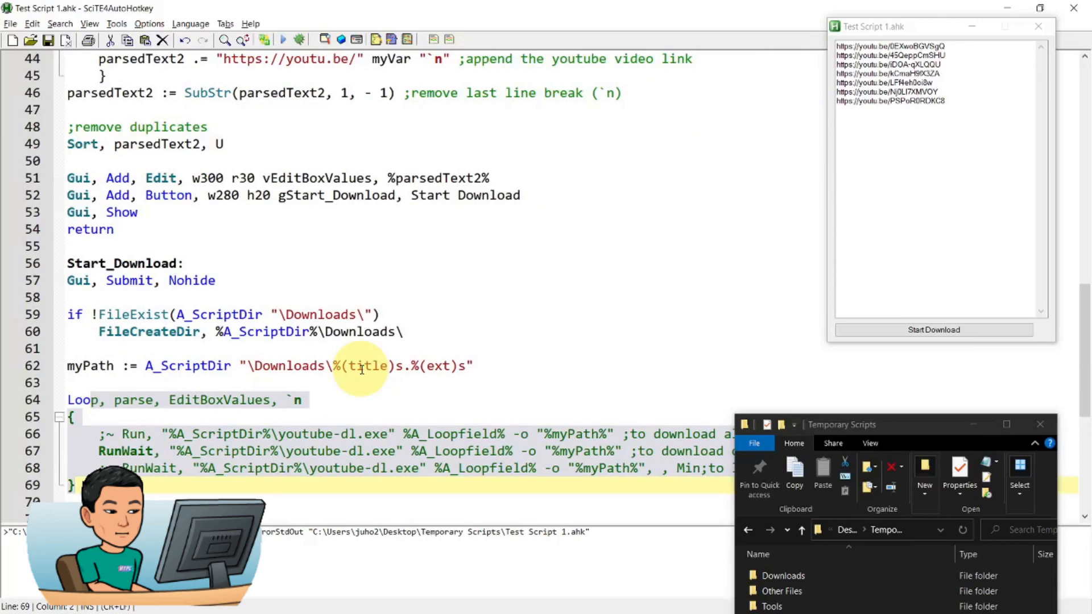
{"action": "scroll", "scroll_direction": "down", "scroll_amount": 3}
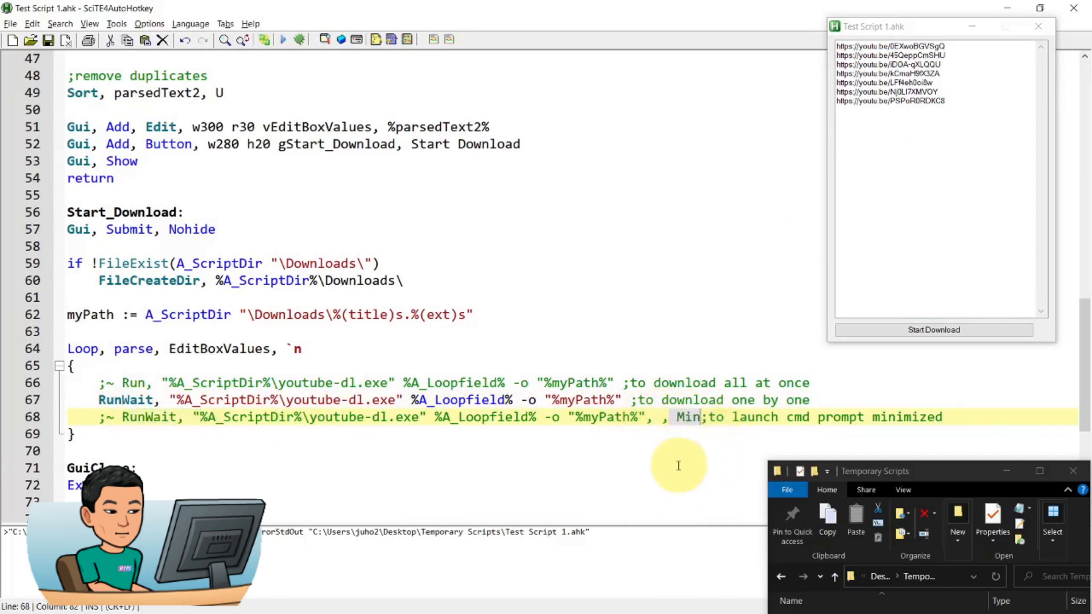
{"action": "mouse_move", "coordinate": [583, 465]}
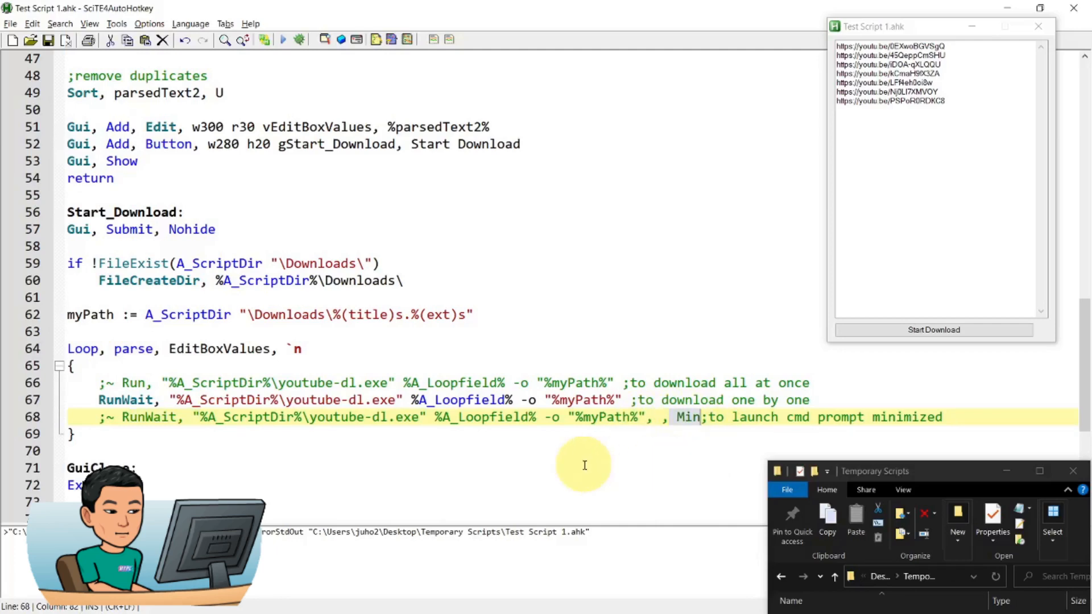